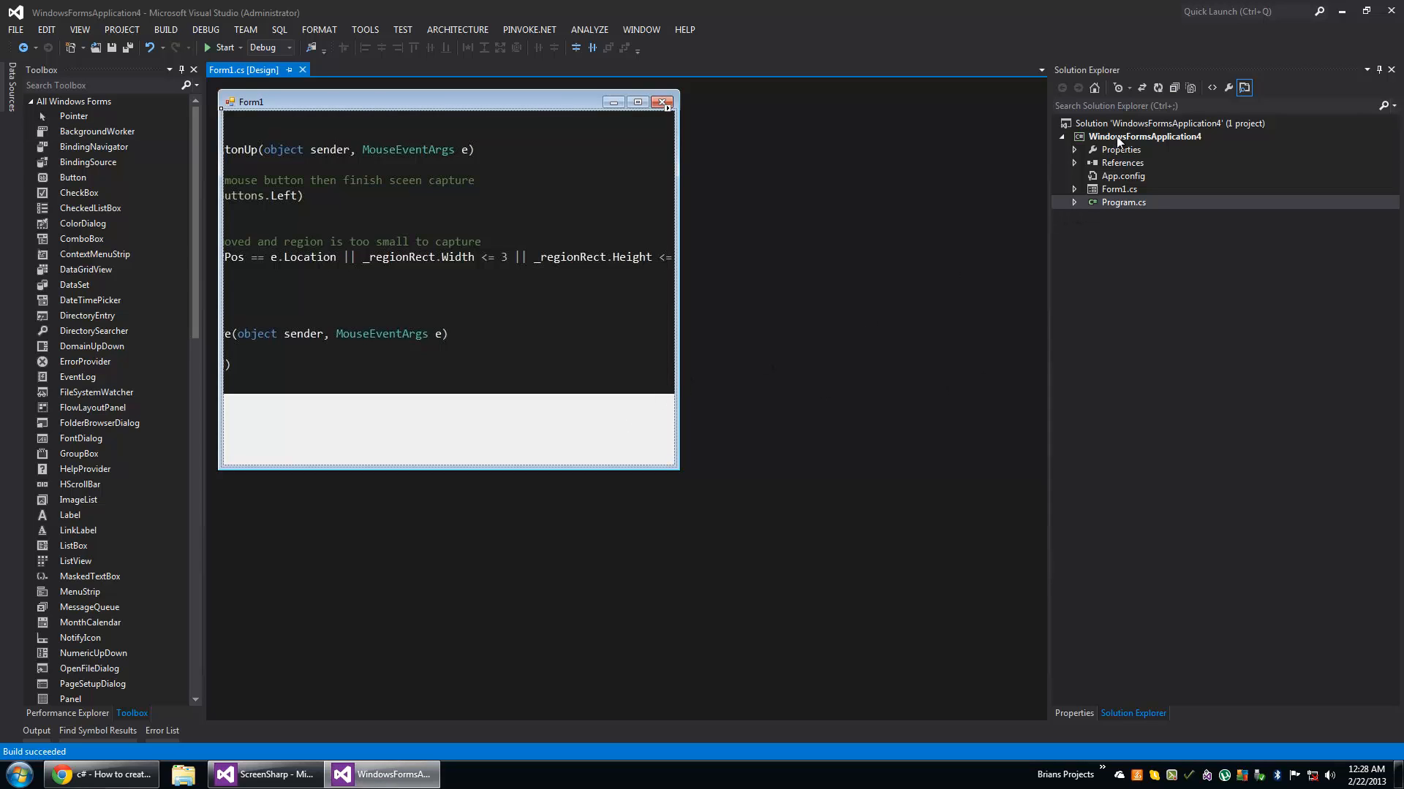
- Add a new Class item named OverlayControl.cs to the WindowsFormsApplication4 project
right_click(1143, 136)
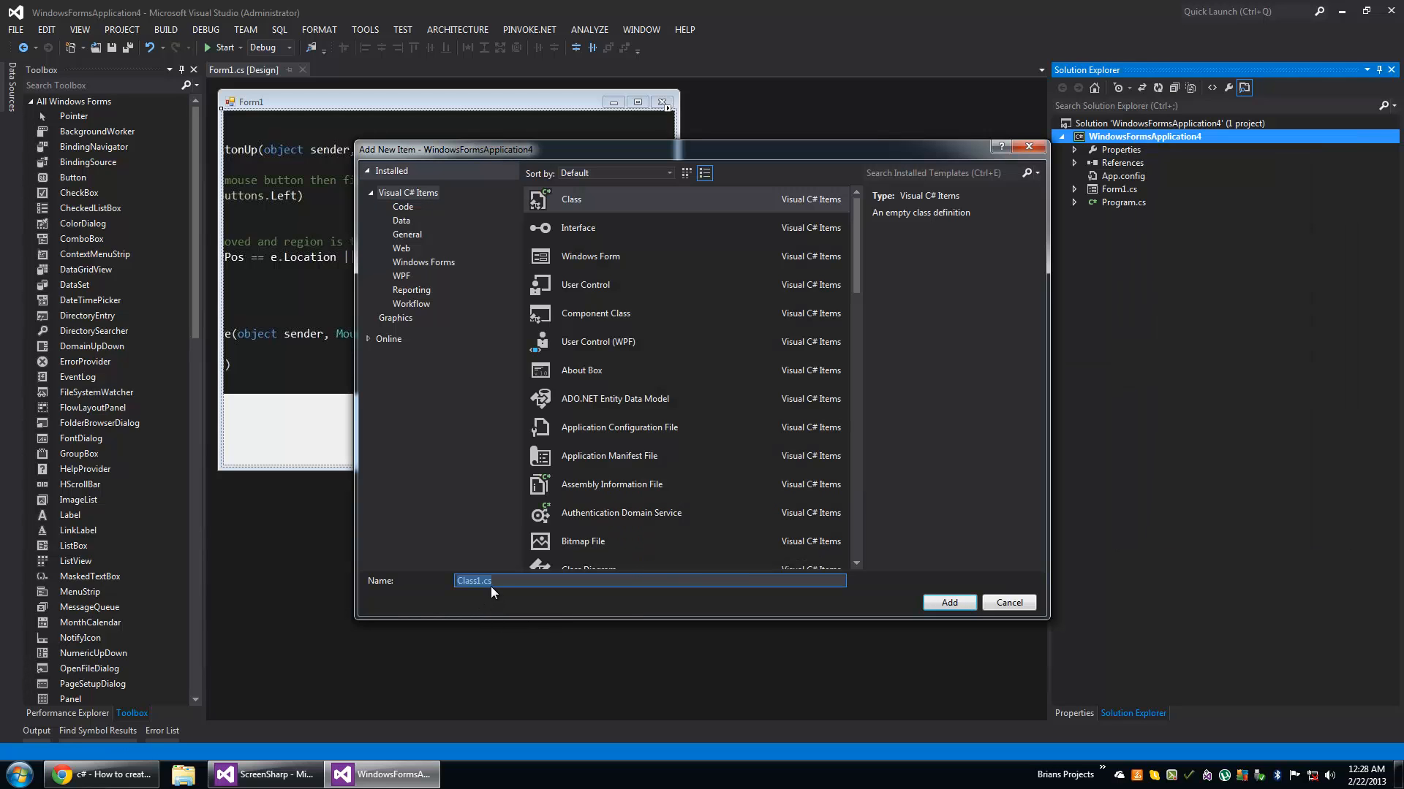
left_click(481, 580)
type("OverlayControl")
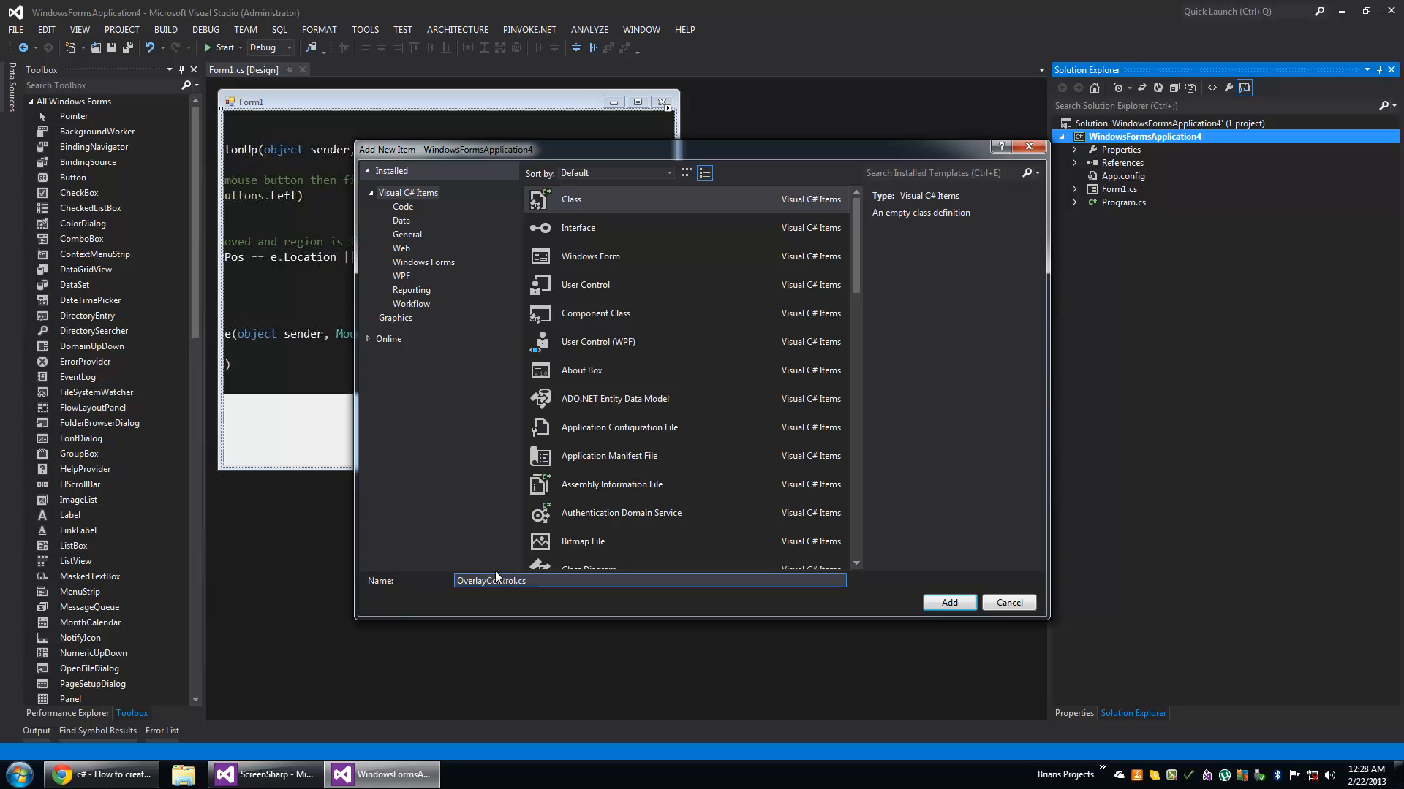
left_click(947, 600)
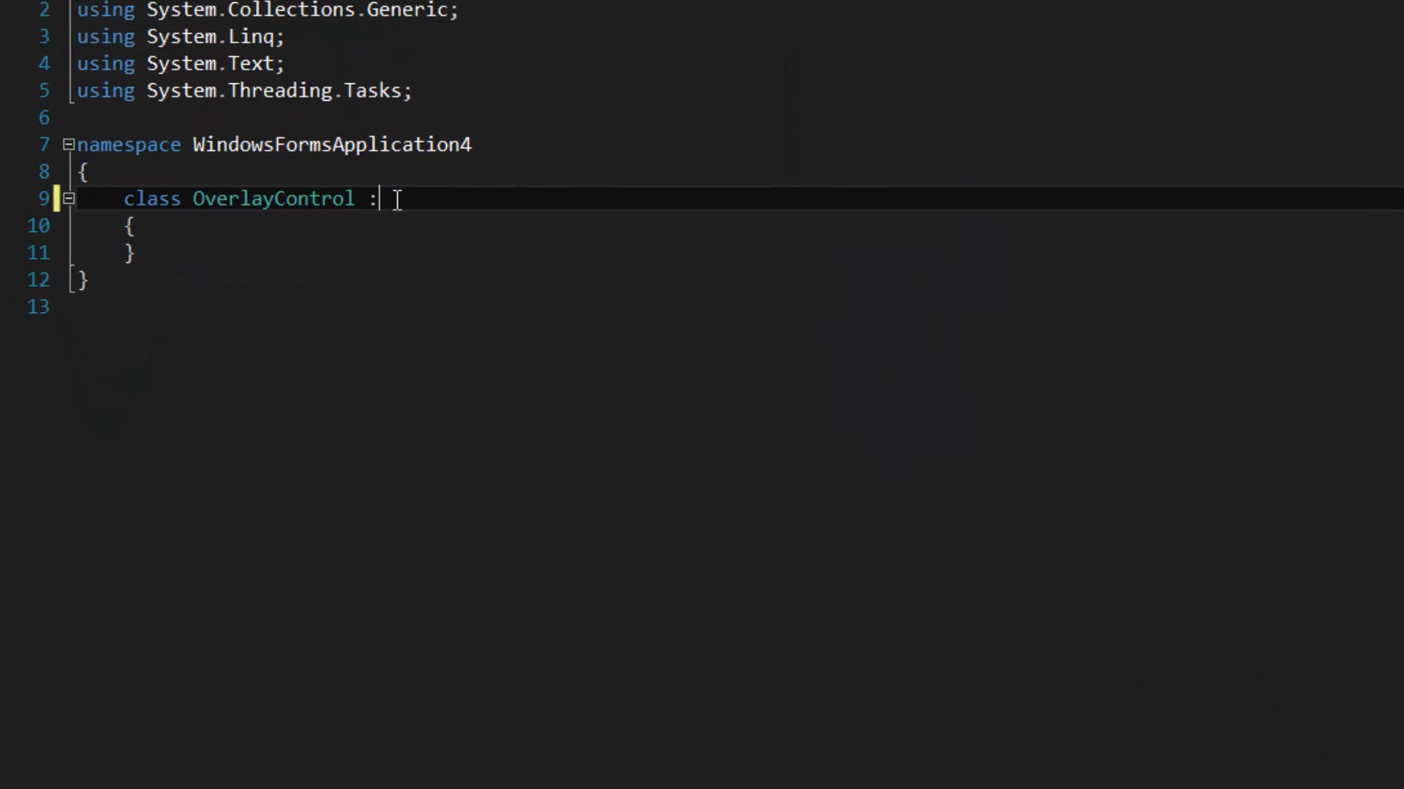
- Make OverlayControl inherit from Control and start a protected override CreateParams getter
type("Control")
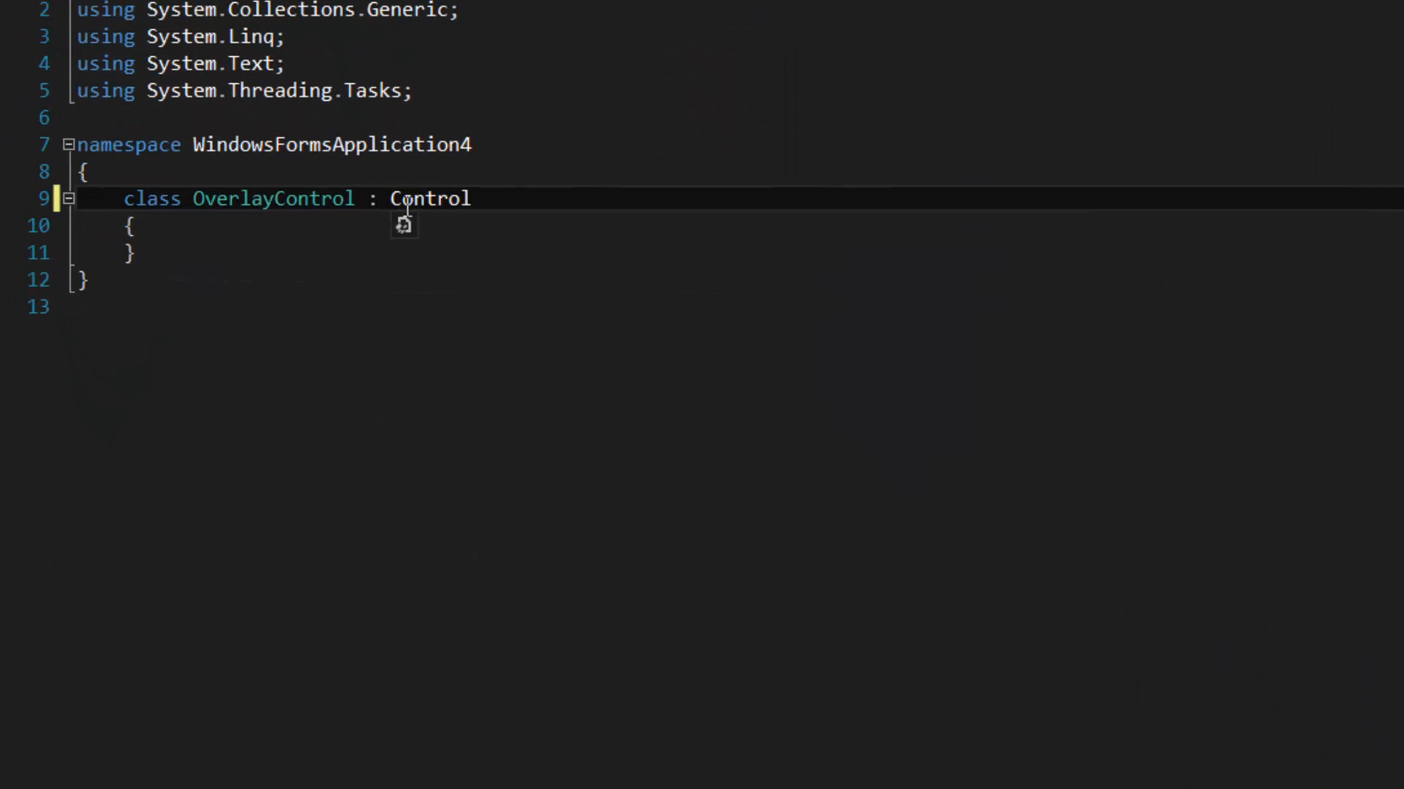
type("p")
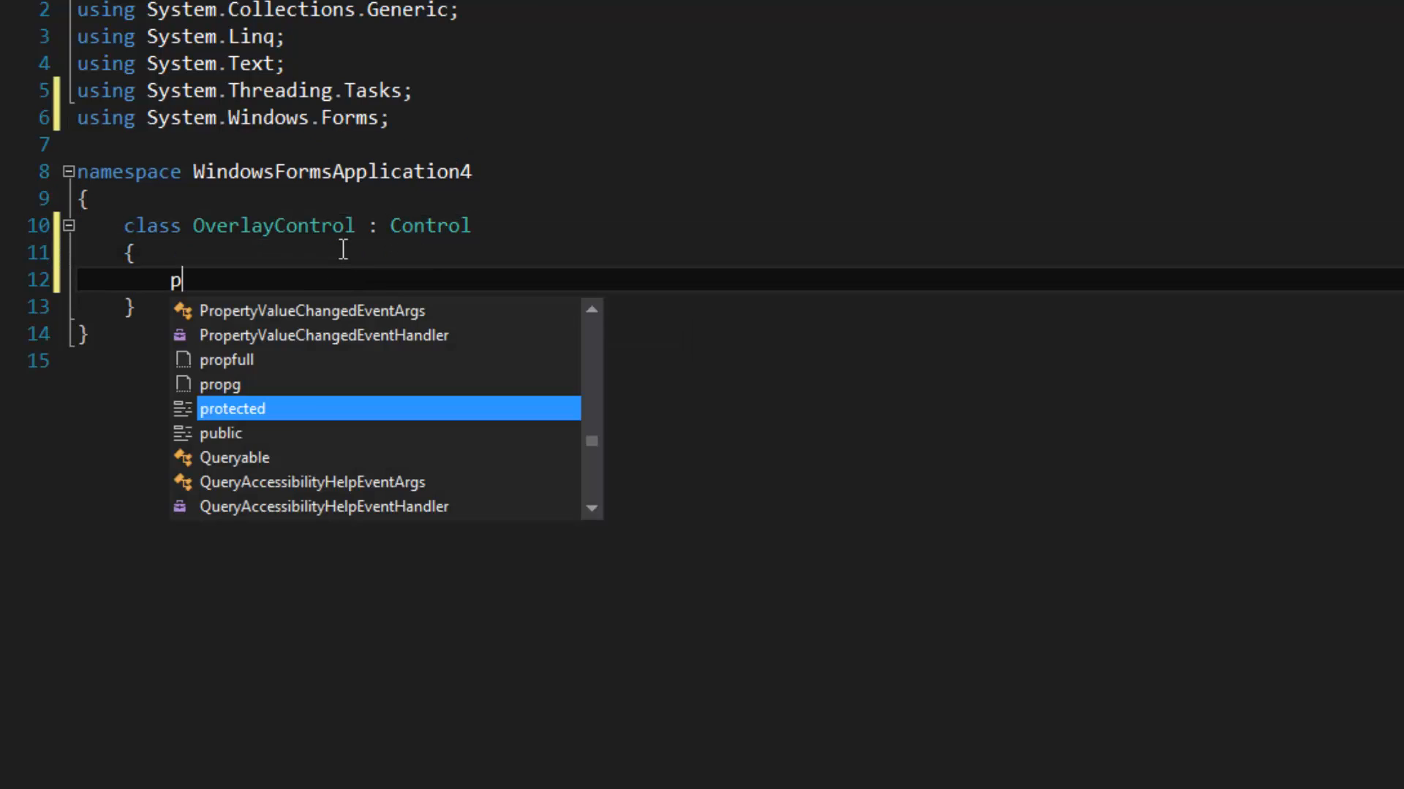
type("rotected over")
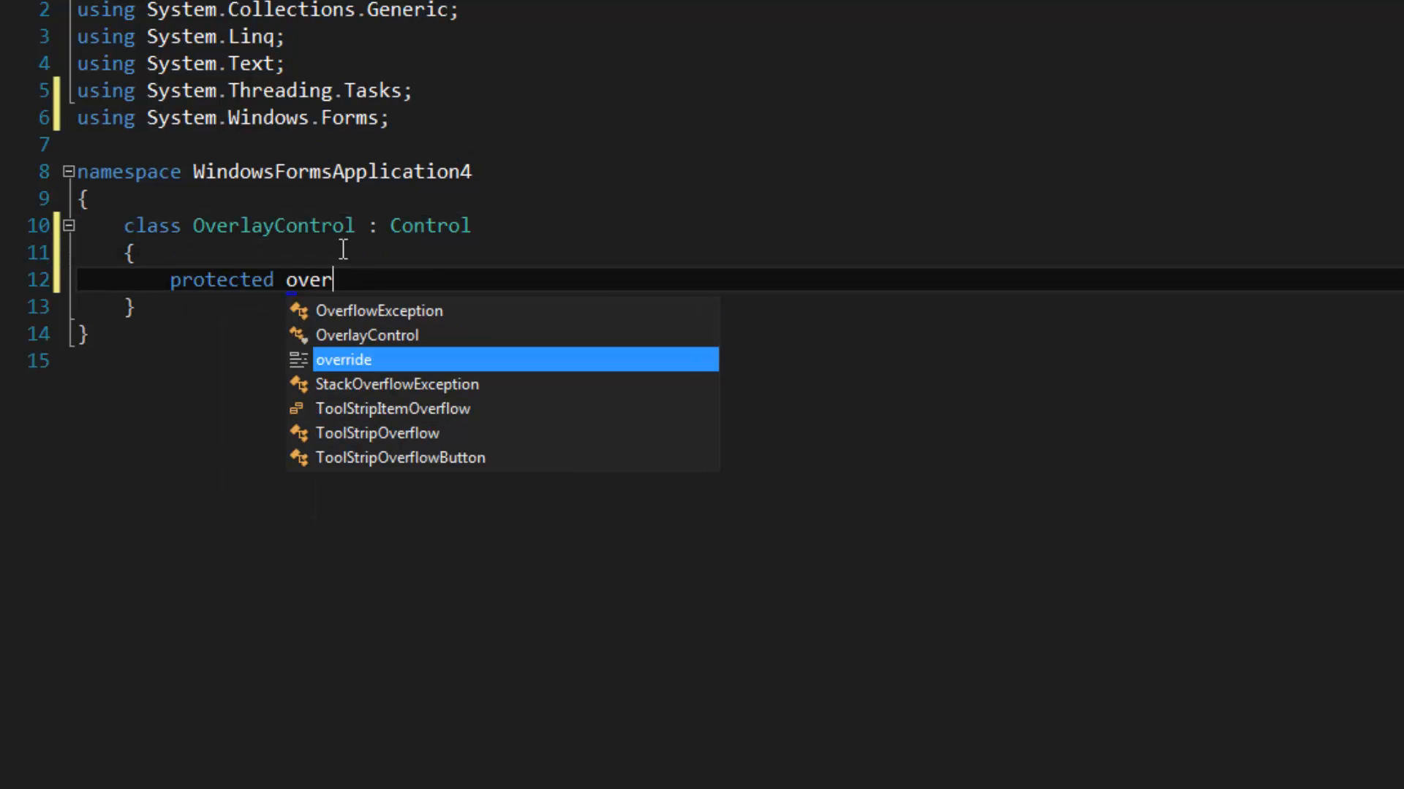
key("Tab")
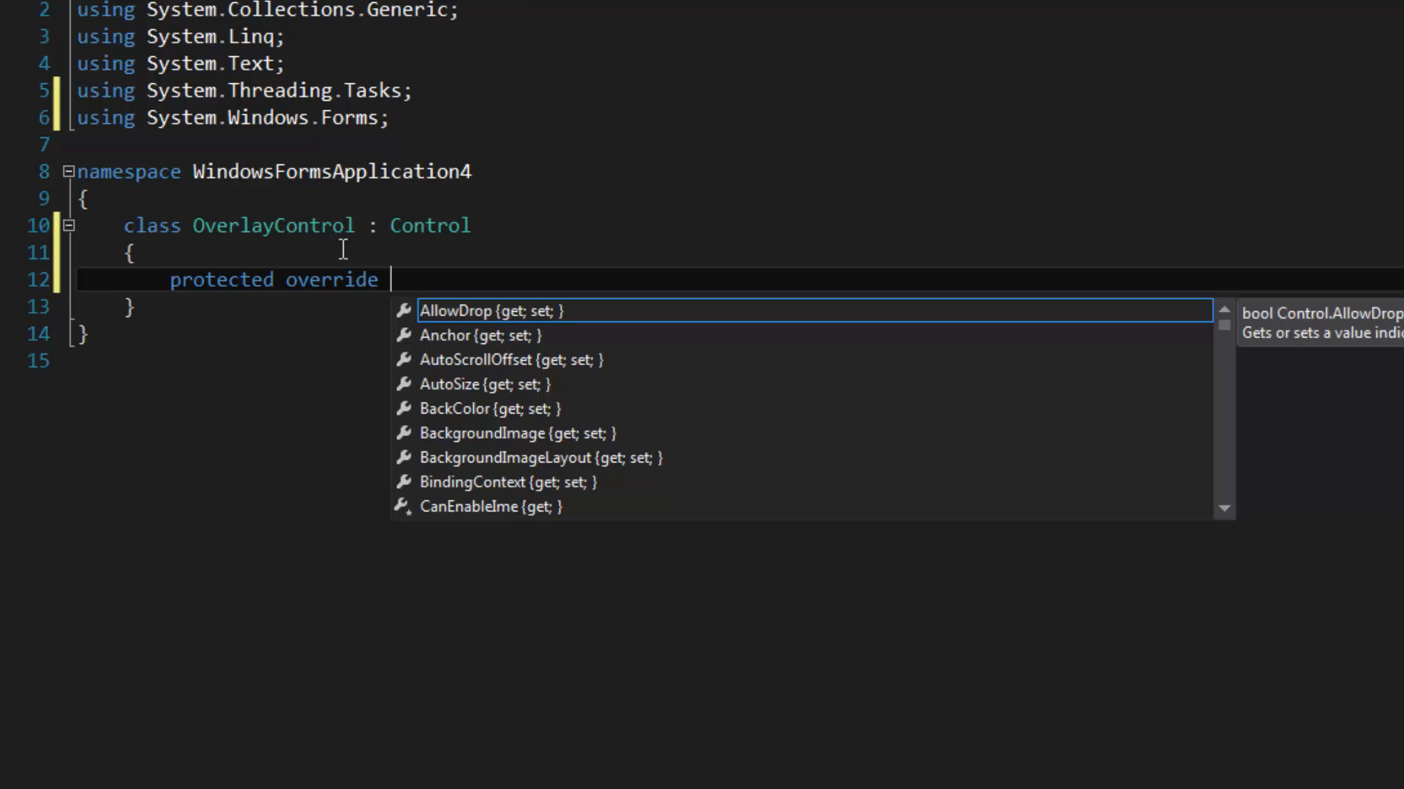
type("CreateParams CreateParams")
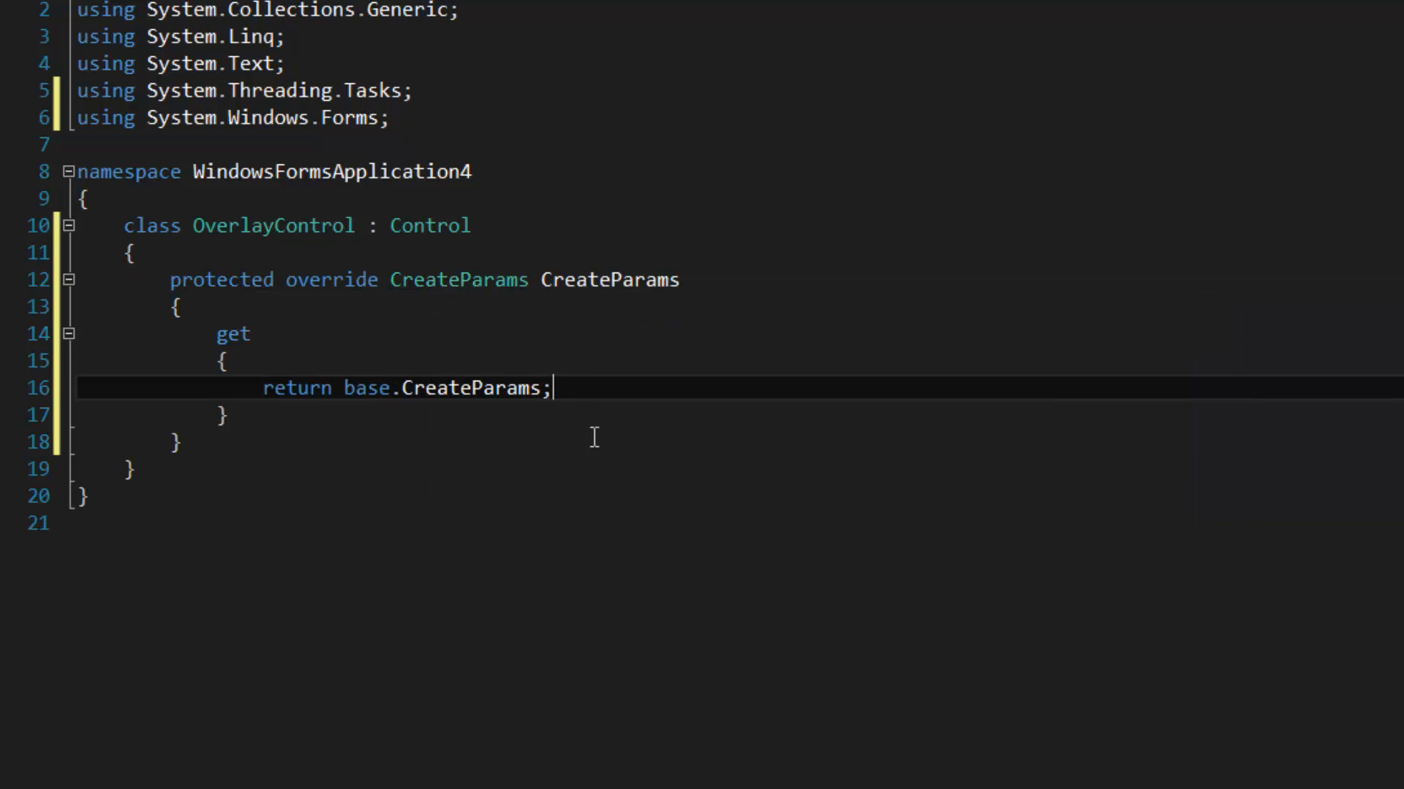
mouse_move(611, 389)
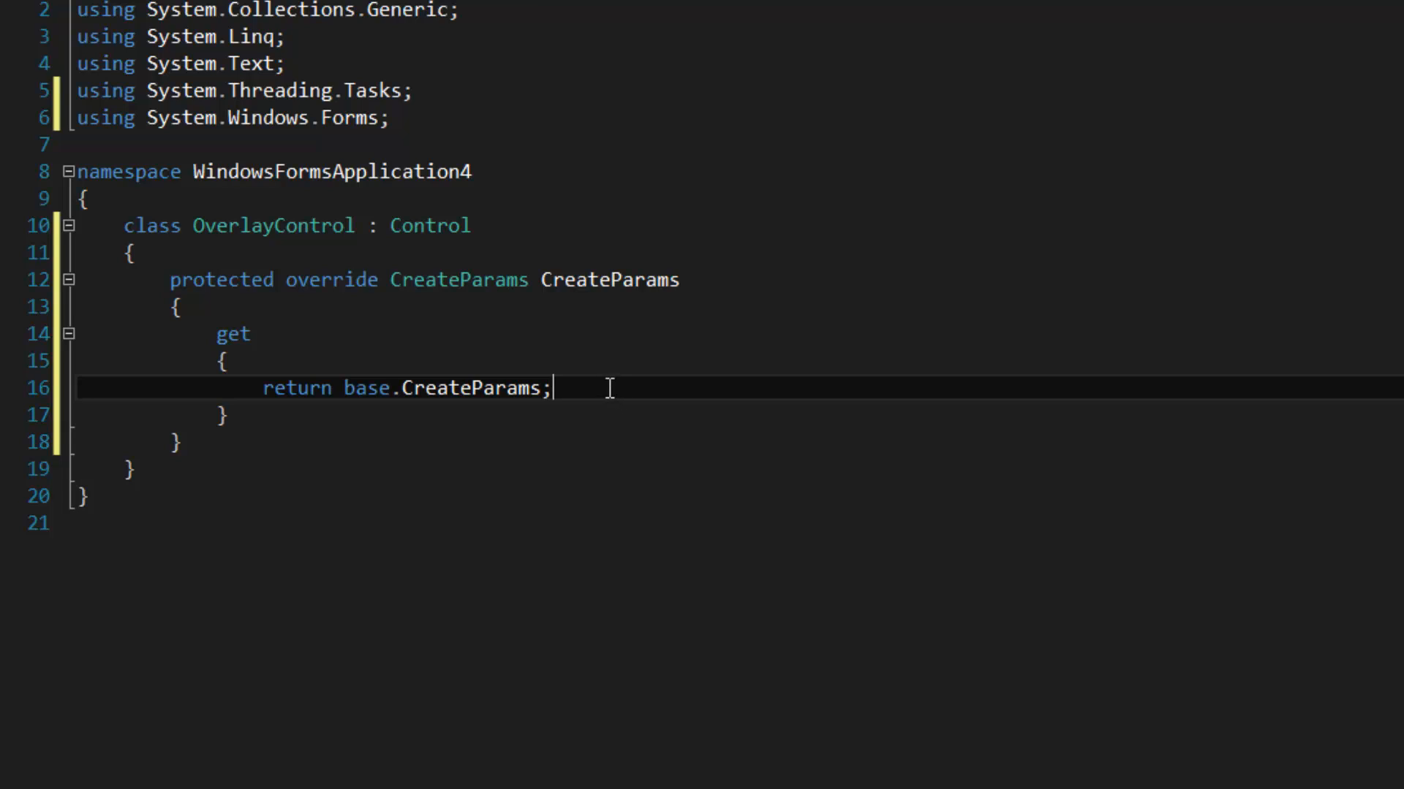
mouse_move(477, 410)
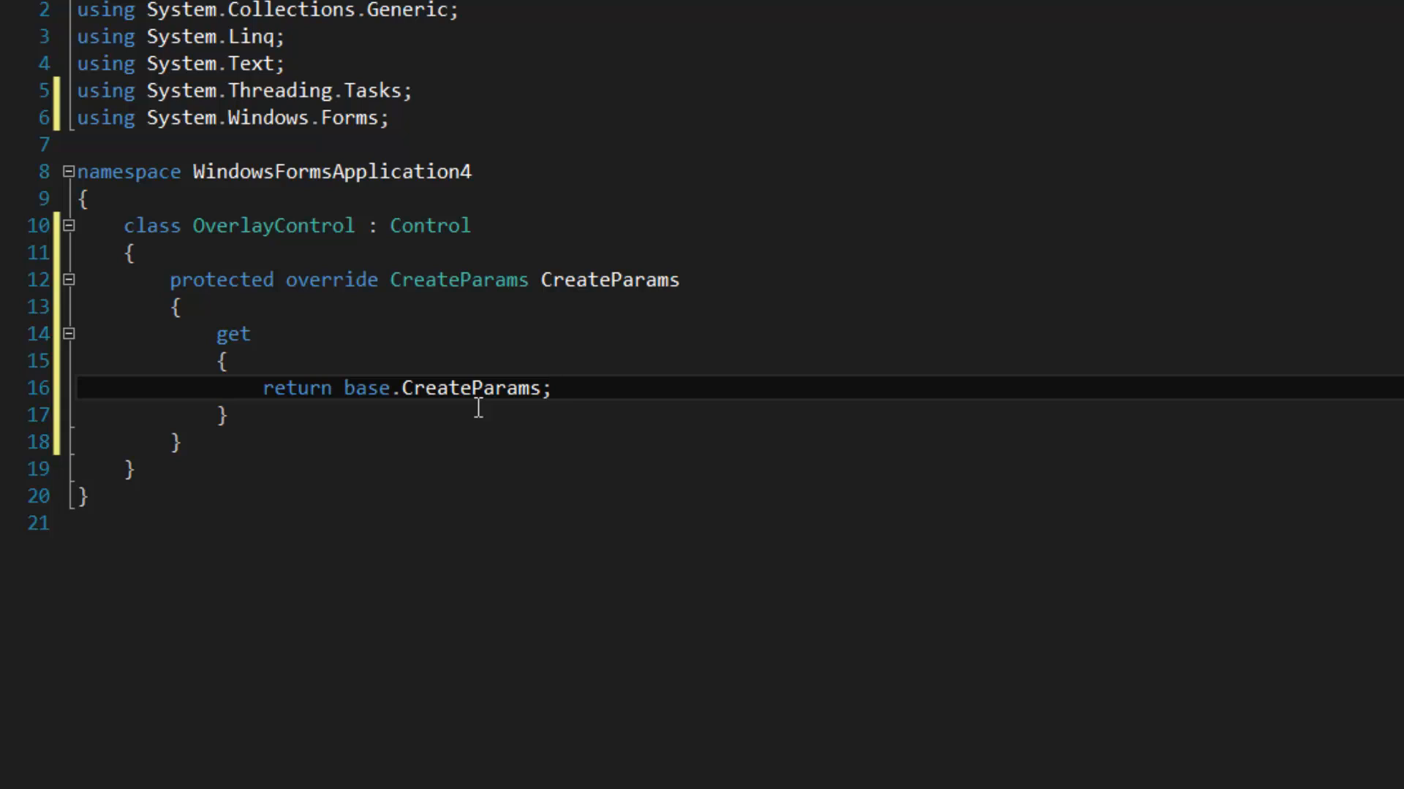
double_click(297, 387)
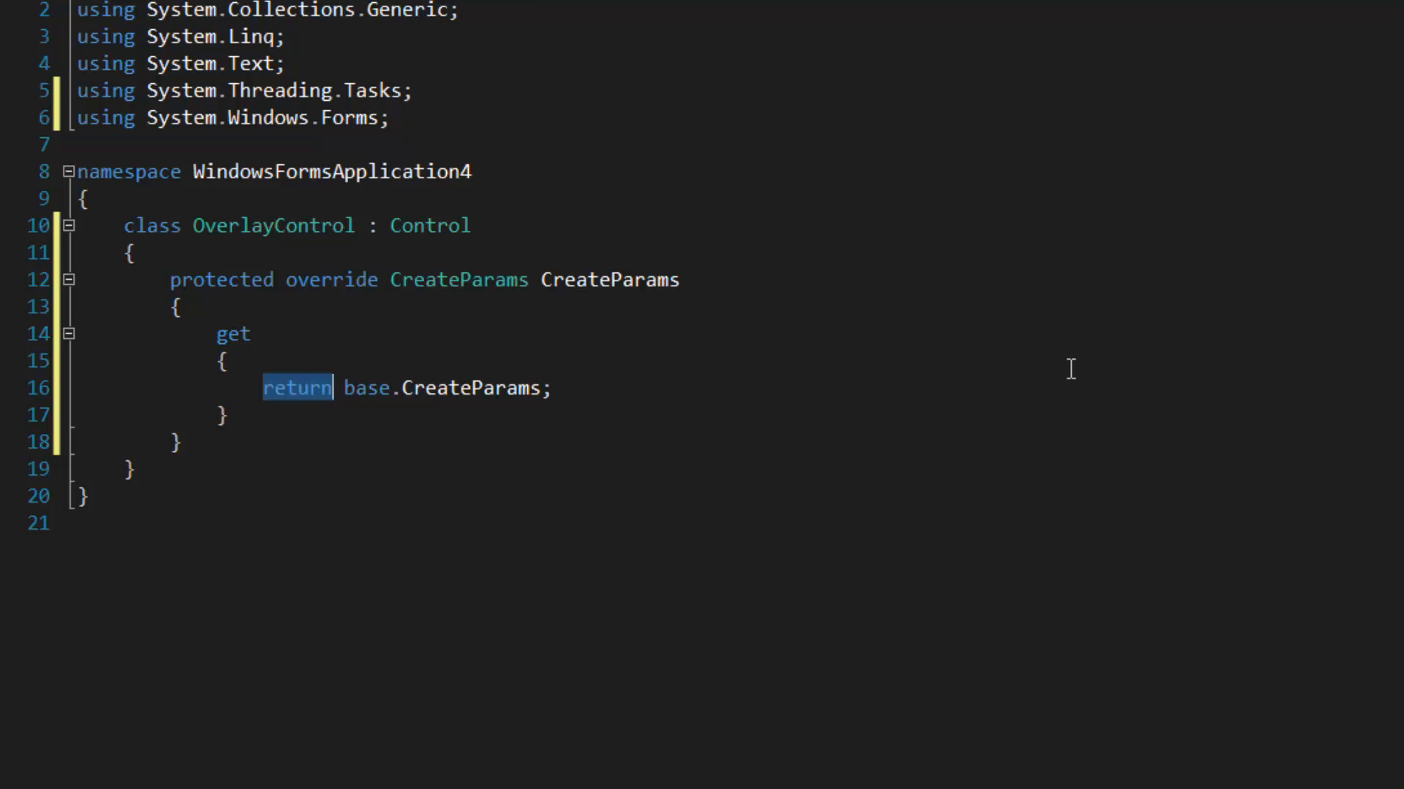
type("C")
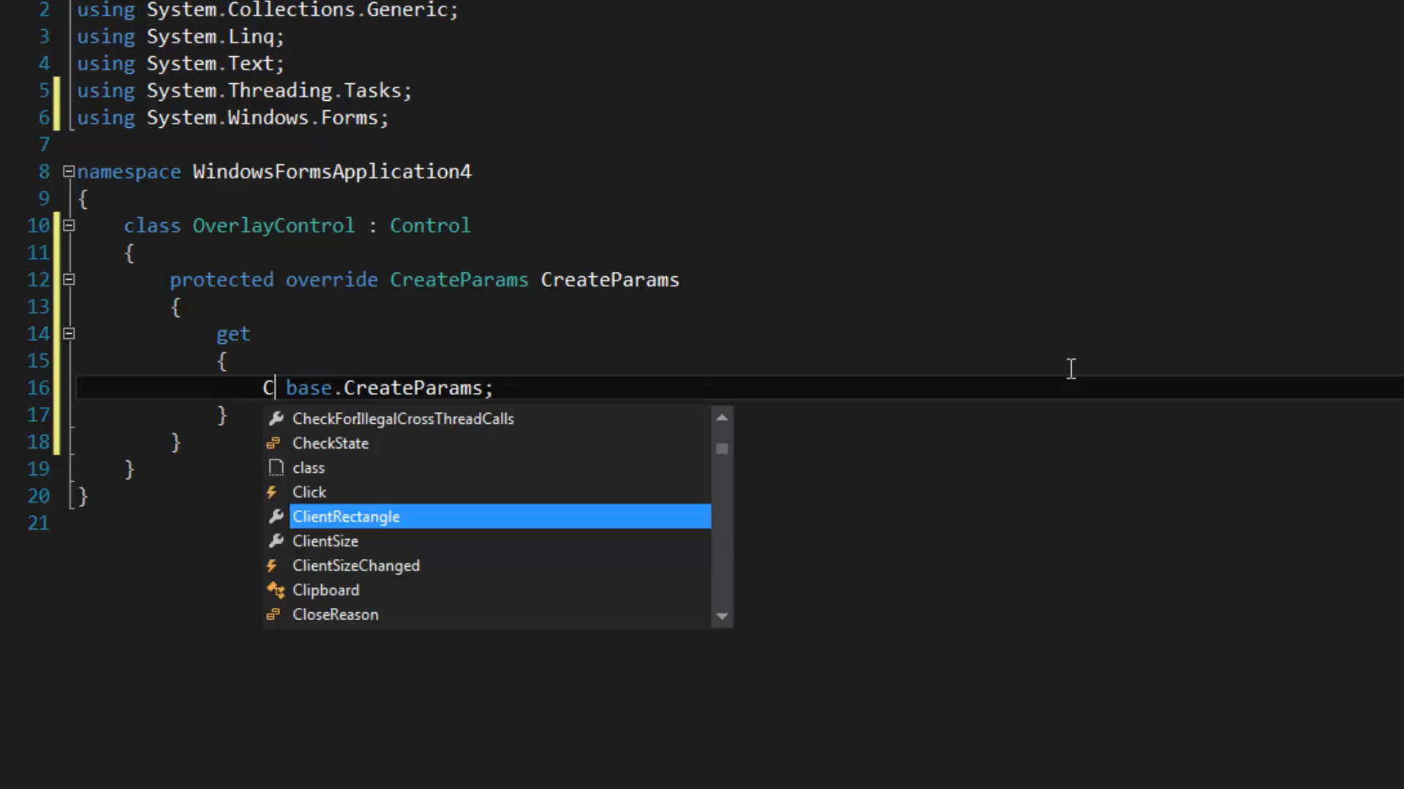
type("reateParams CP =")
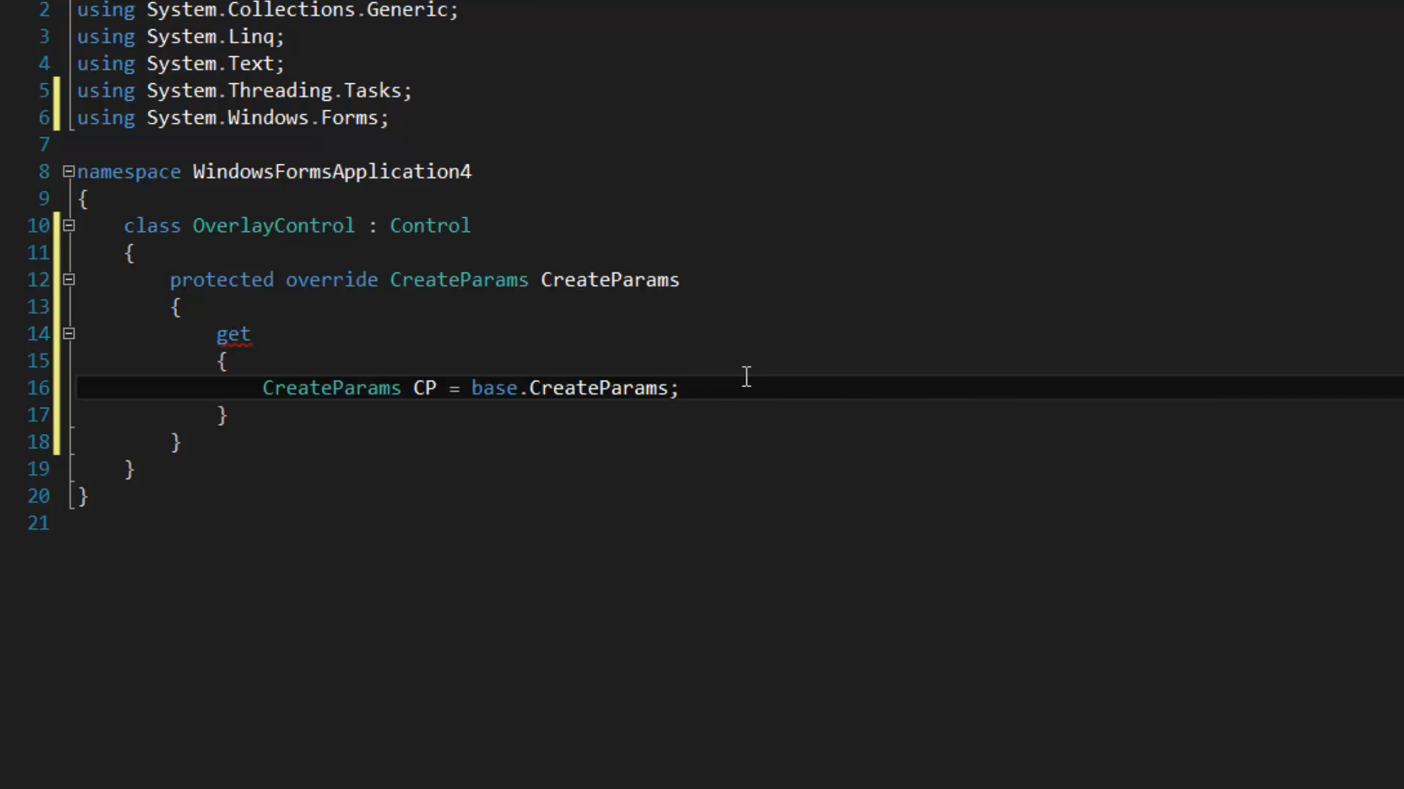
- Set CP.ExStyle |= 0x20 and return CP from the CreateParams override
type("CP.ExStyle |")
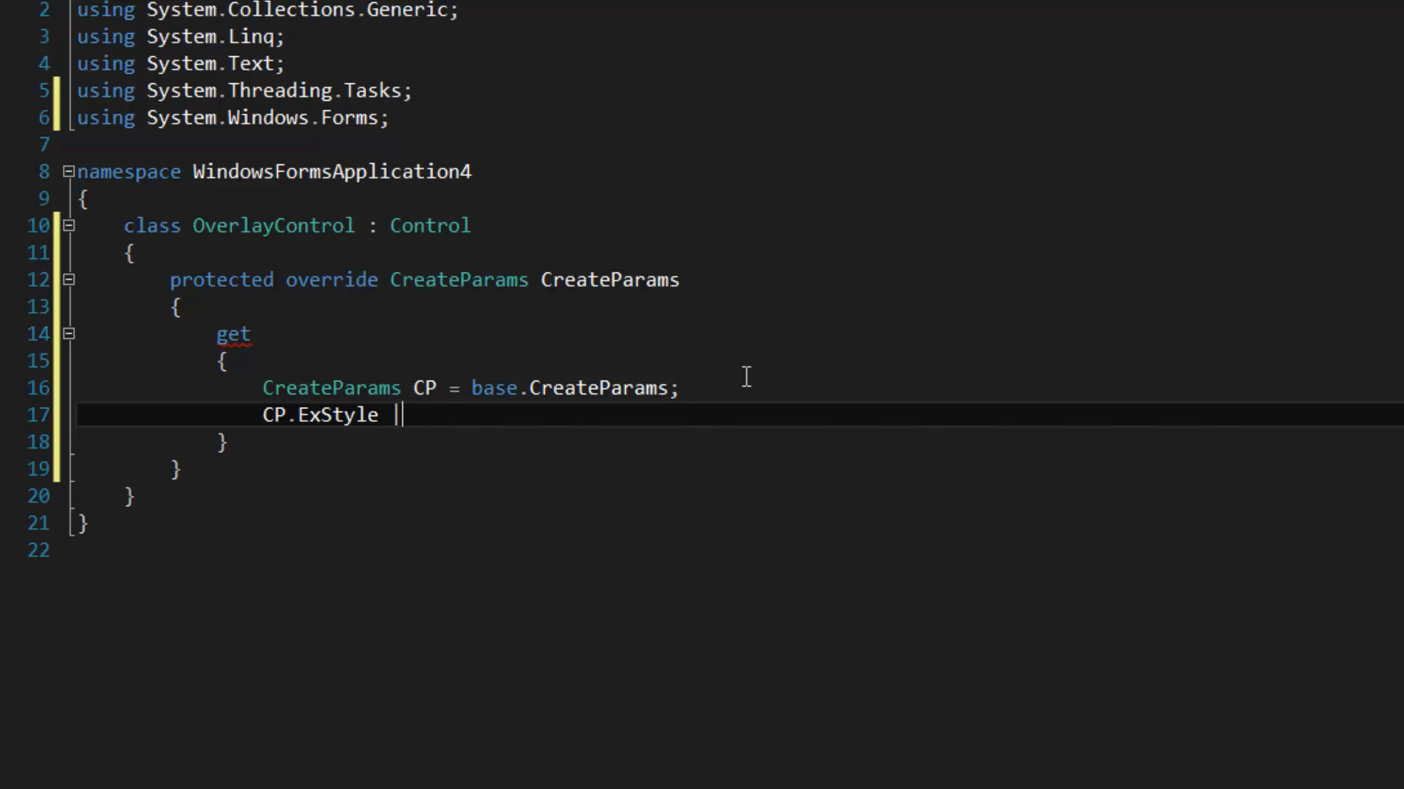
type("=")
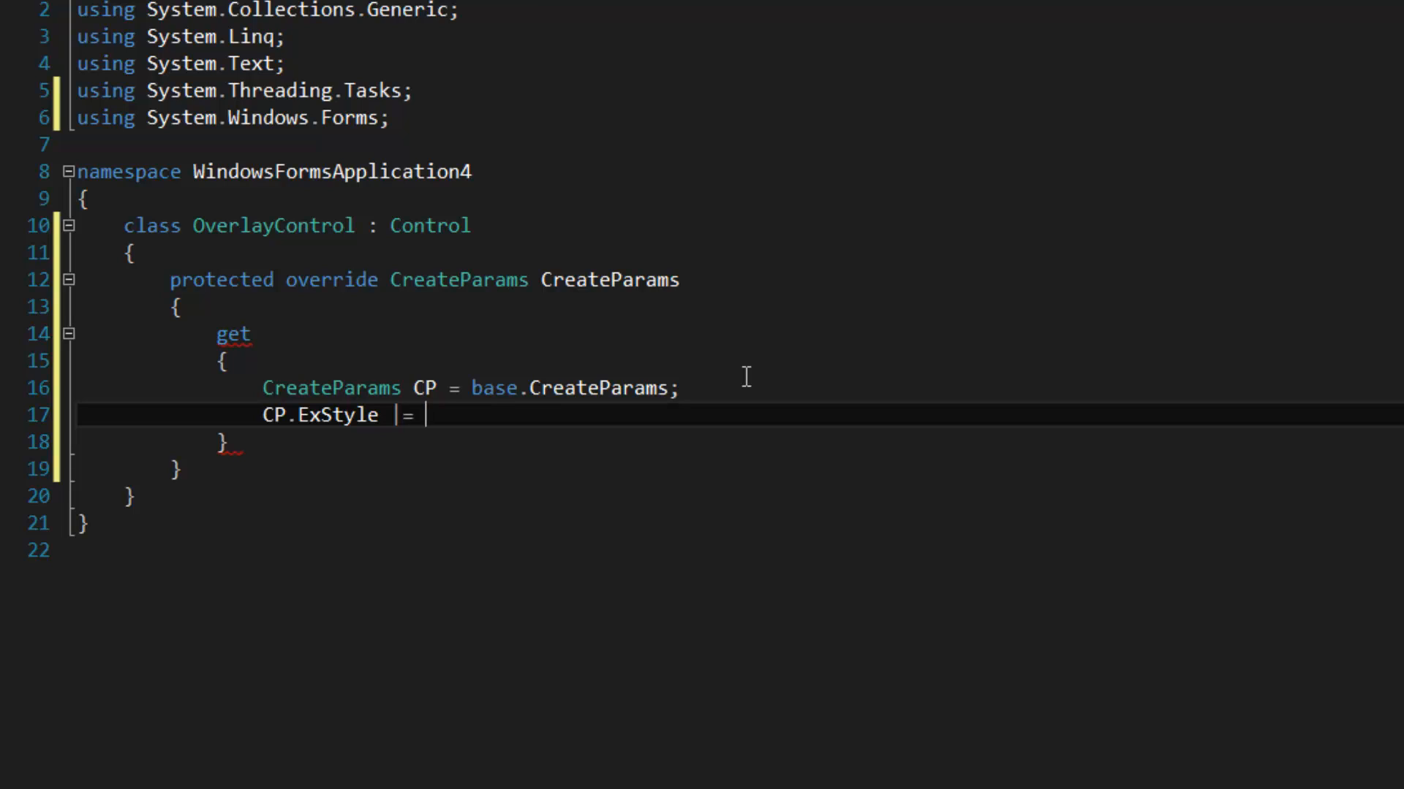
type("0x20;")
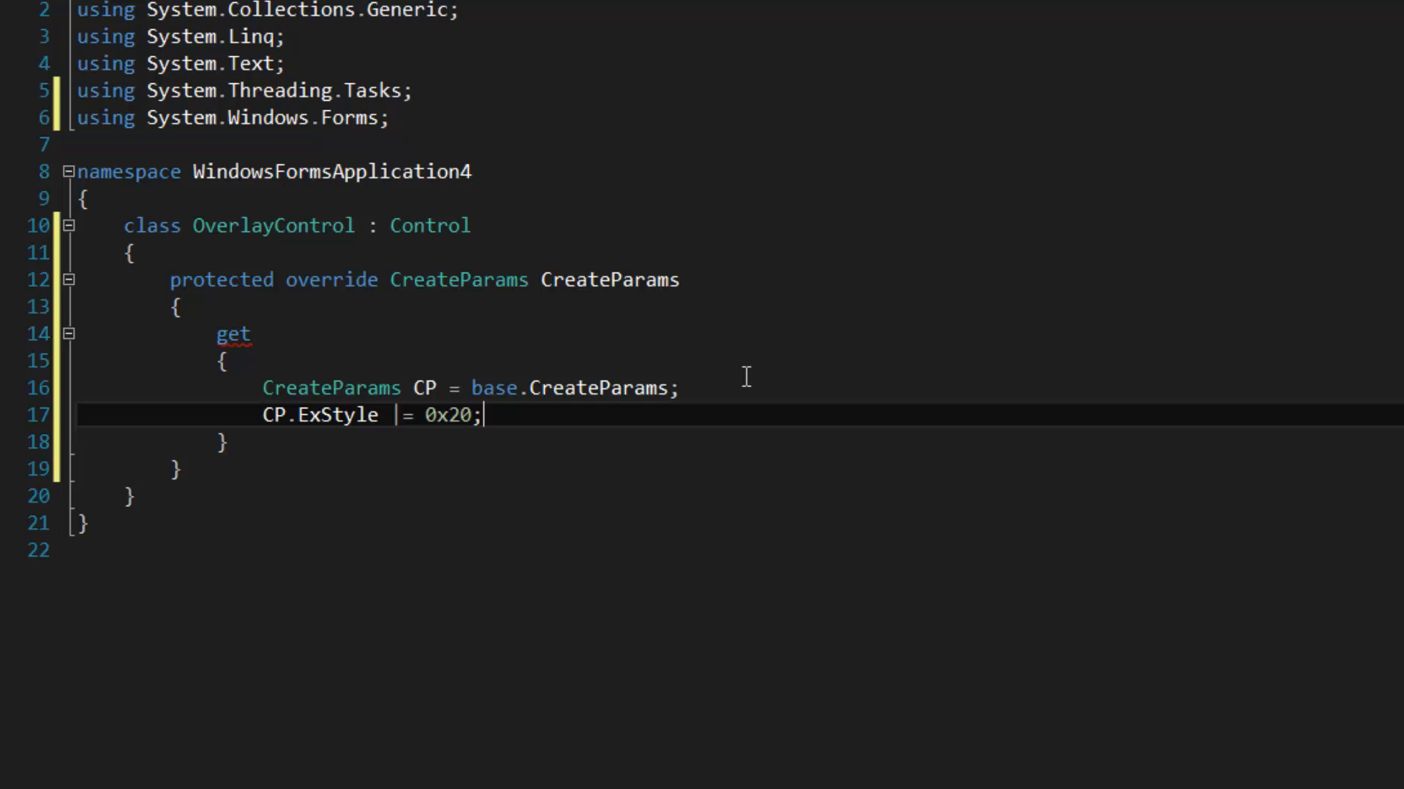
type("reut")
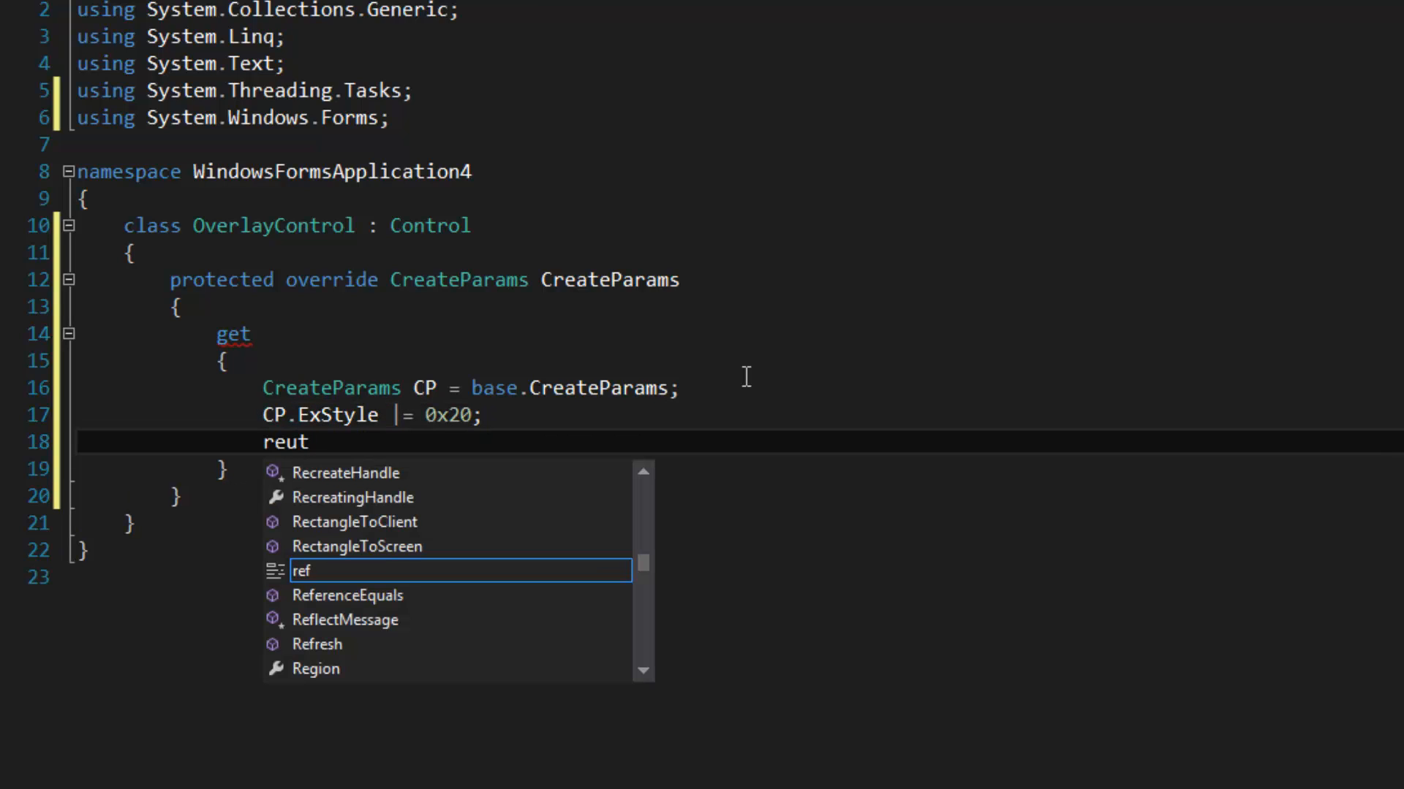
type("return CP;")
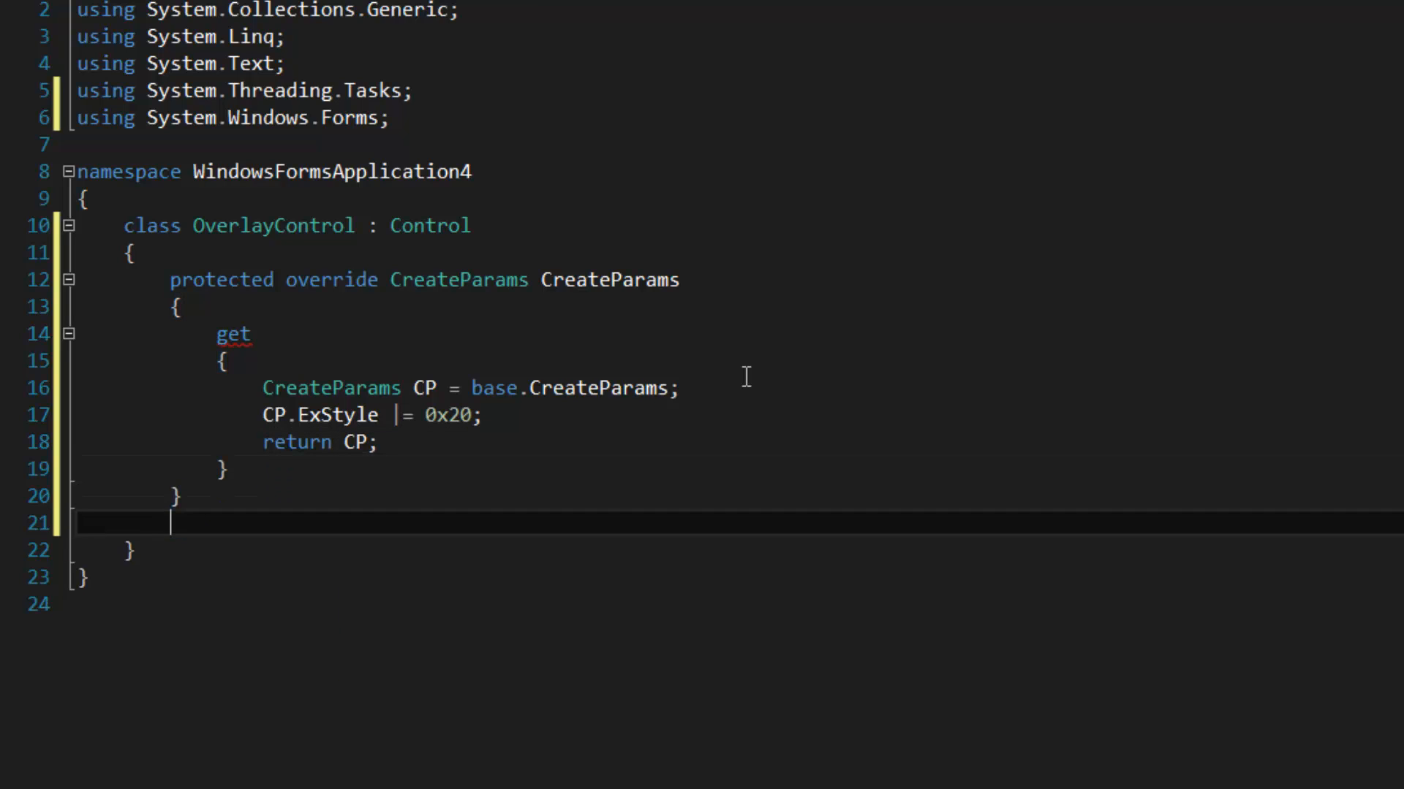
type("protected override")
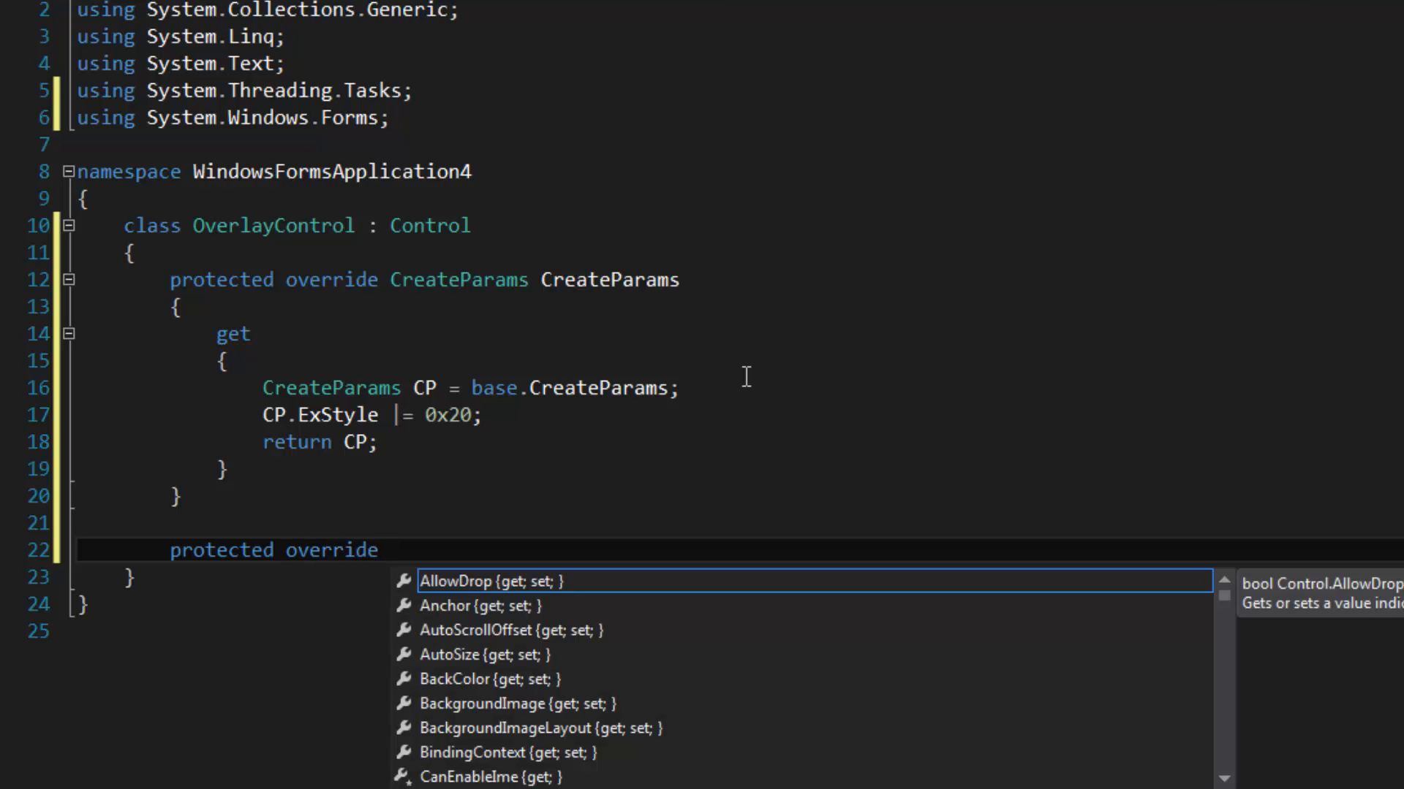
- Override OnPaintBackground and comment out its base.OnPaintBackground(pevent) call
type("onBac")
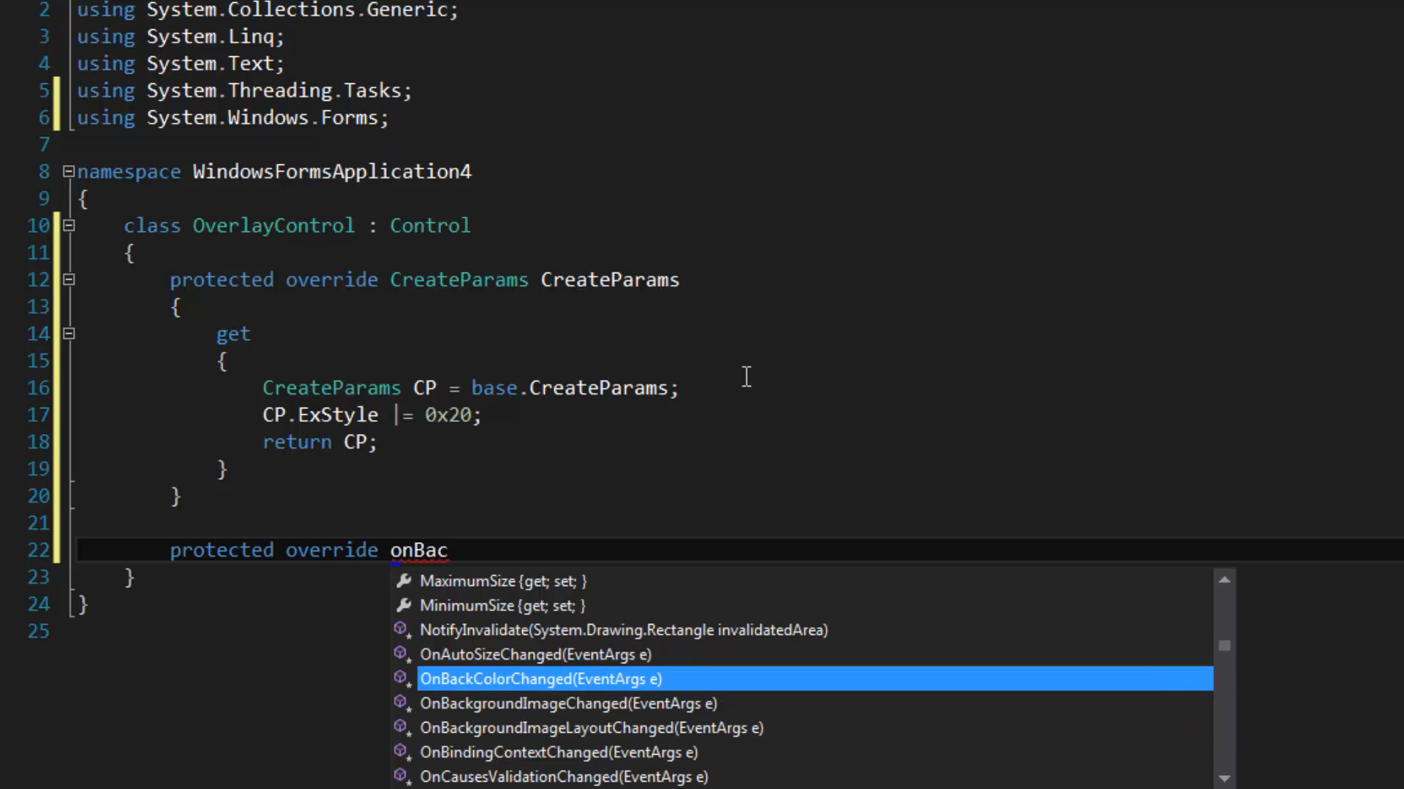
key("down")
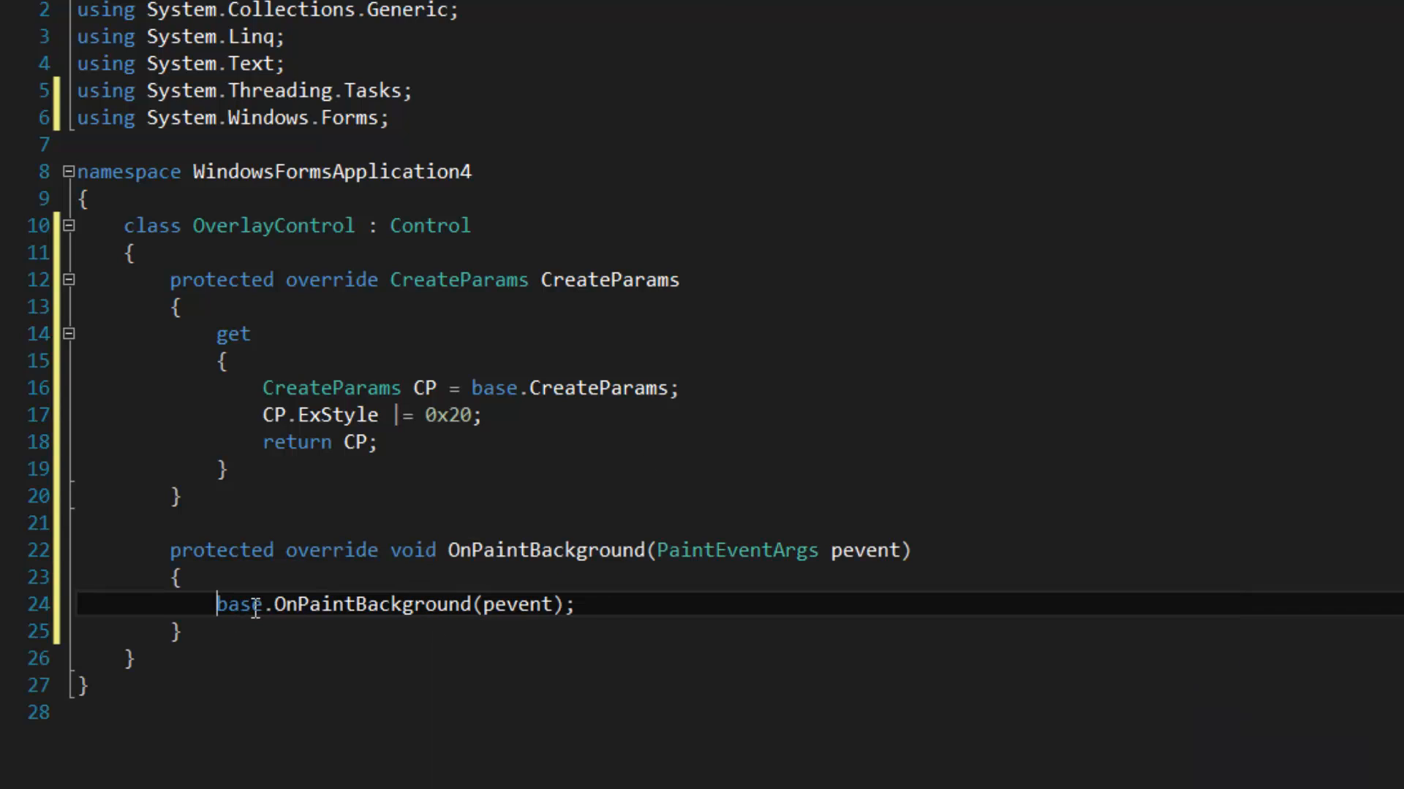
type("//")
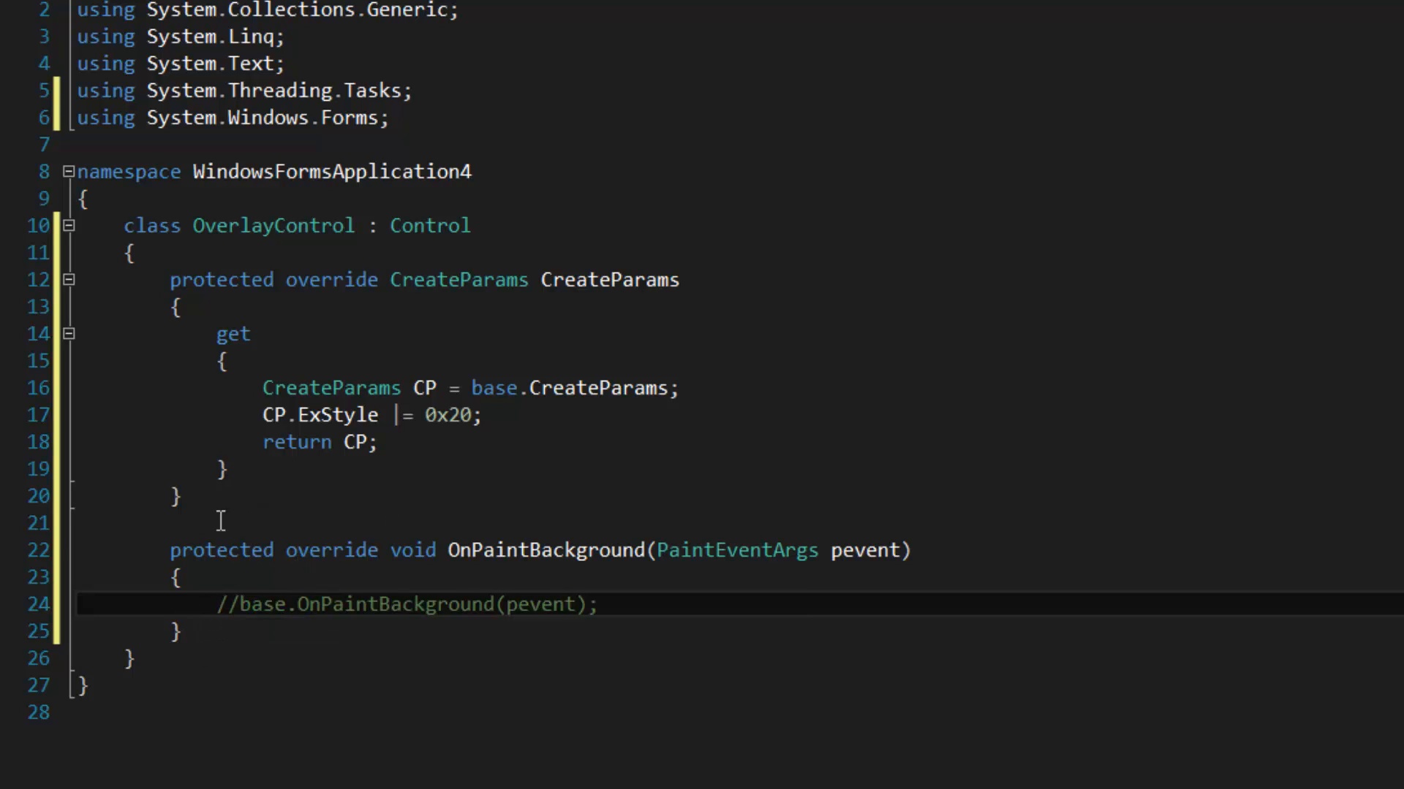
type("protected override onP")
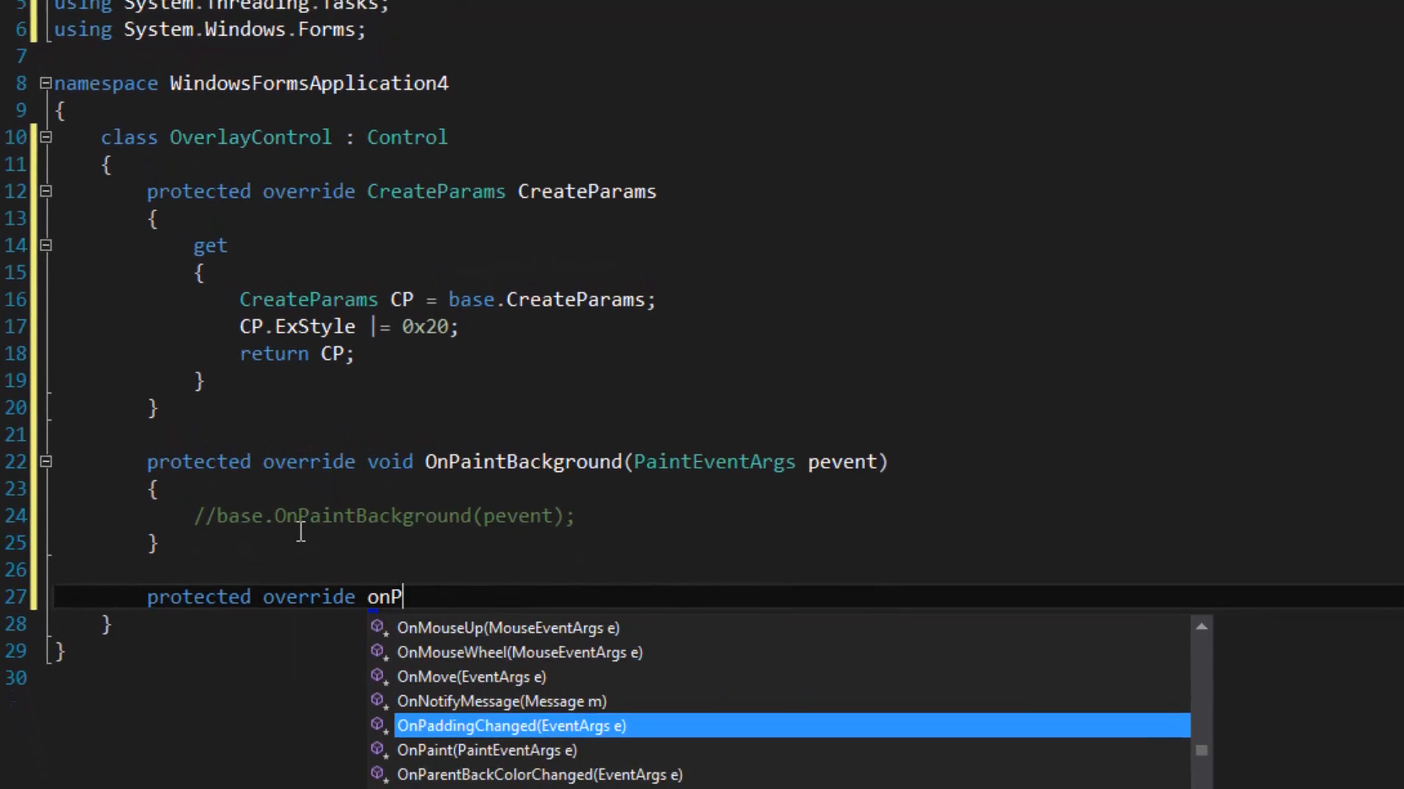
- In OnPaint, remove base.OnPaint(e) and create a System.Drawing Pen of Color.Red, width 4f
type("aint(PaintEventArgs e")
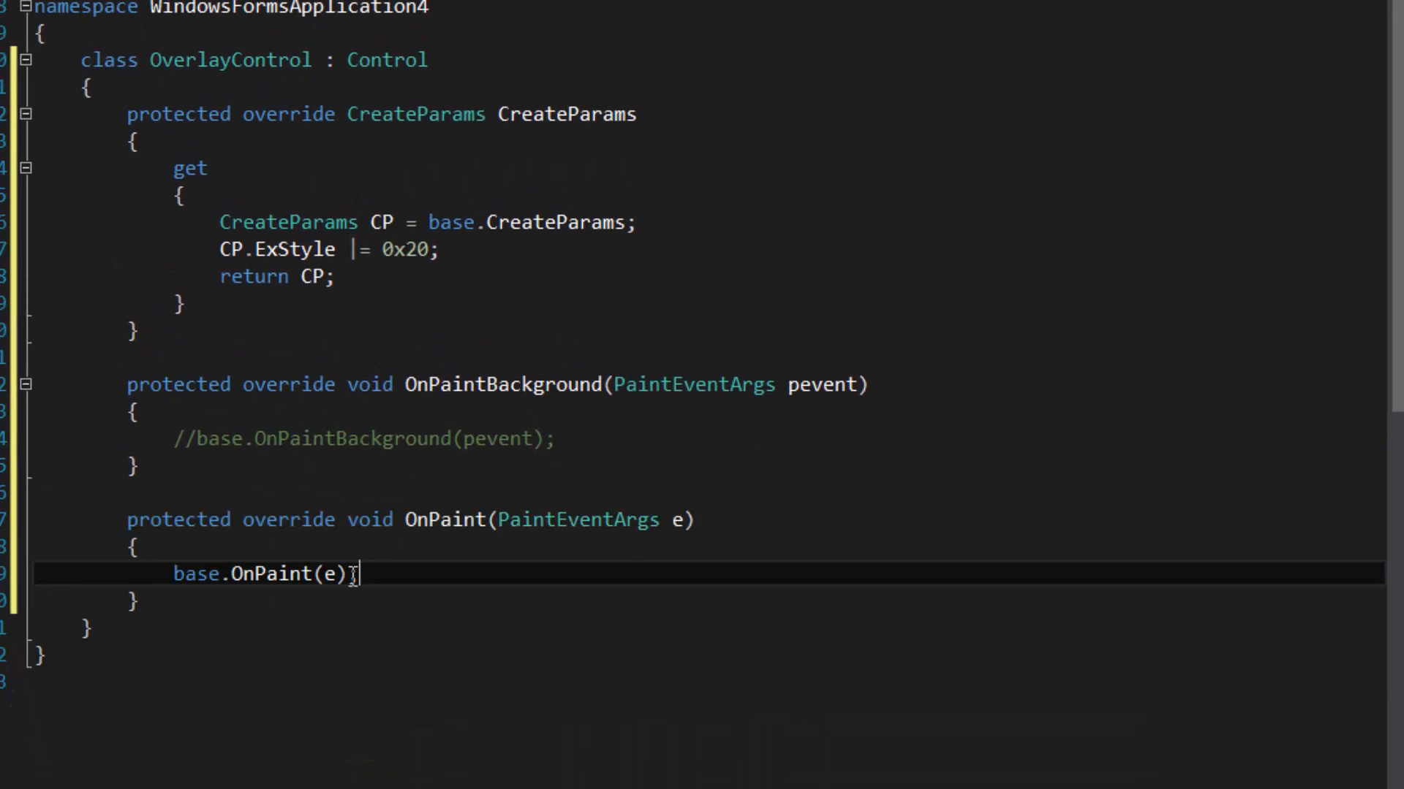
key("Ctrl+Shift+K")
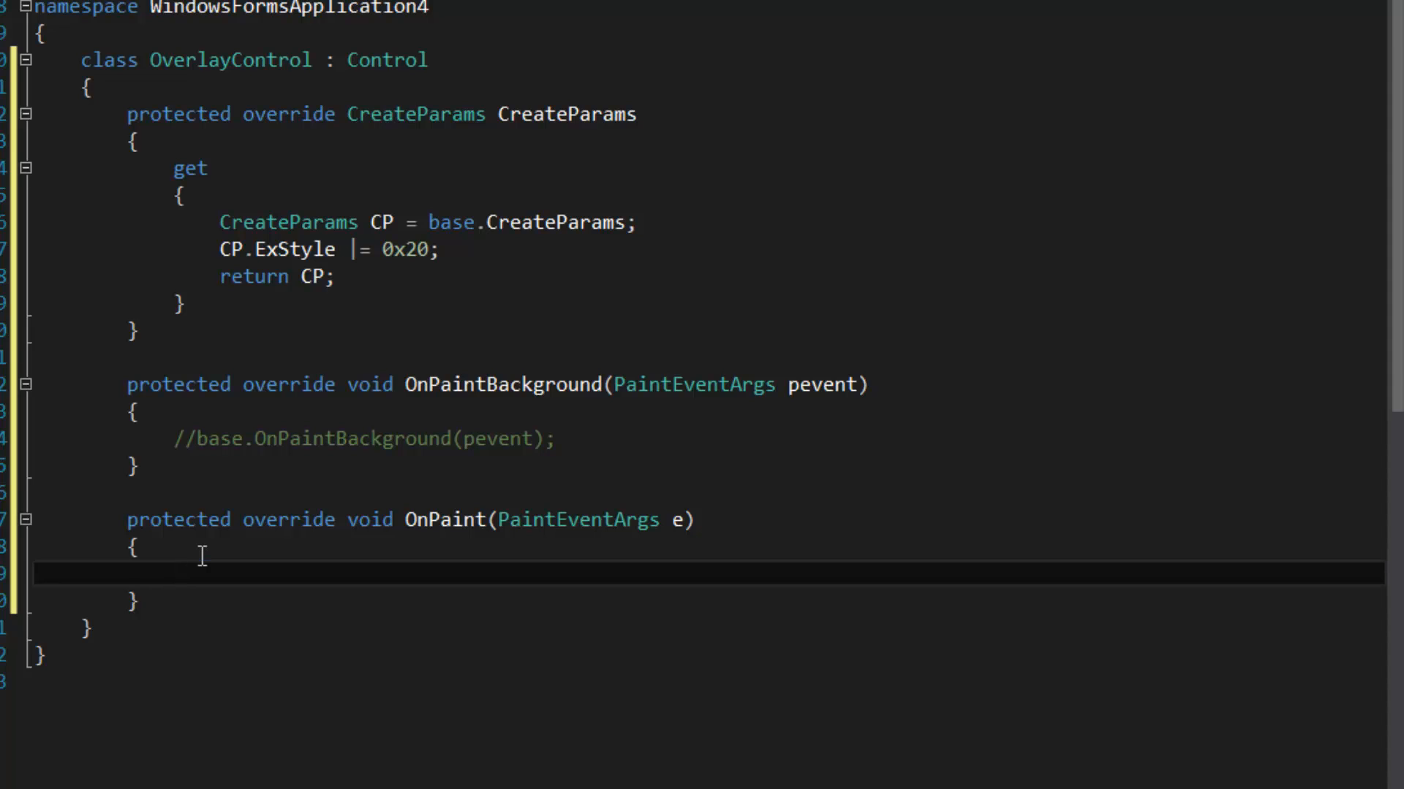
type("Pen")
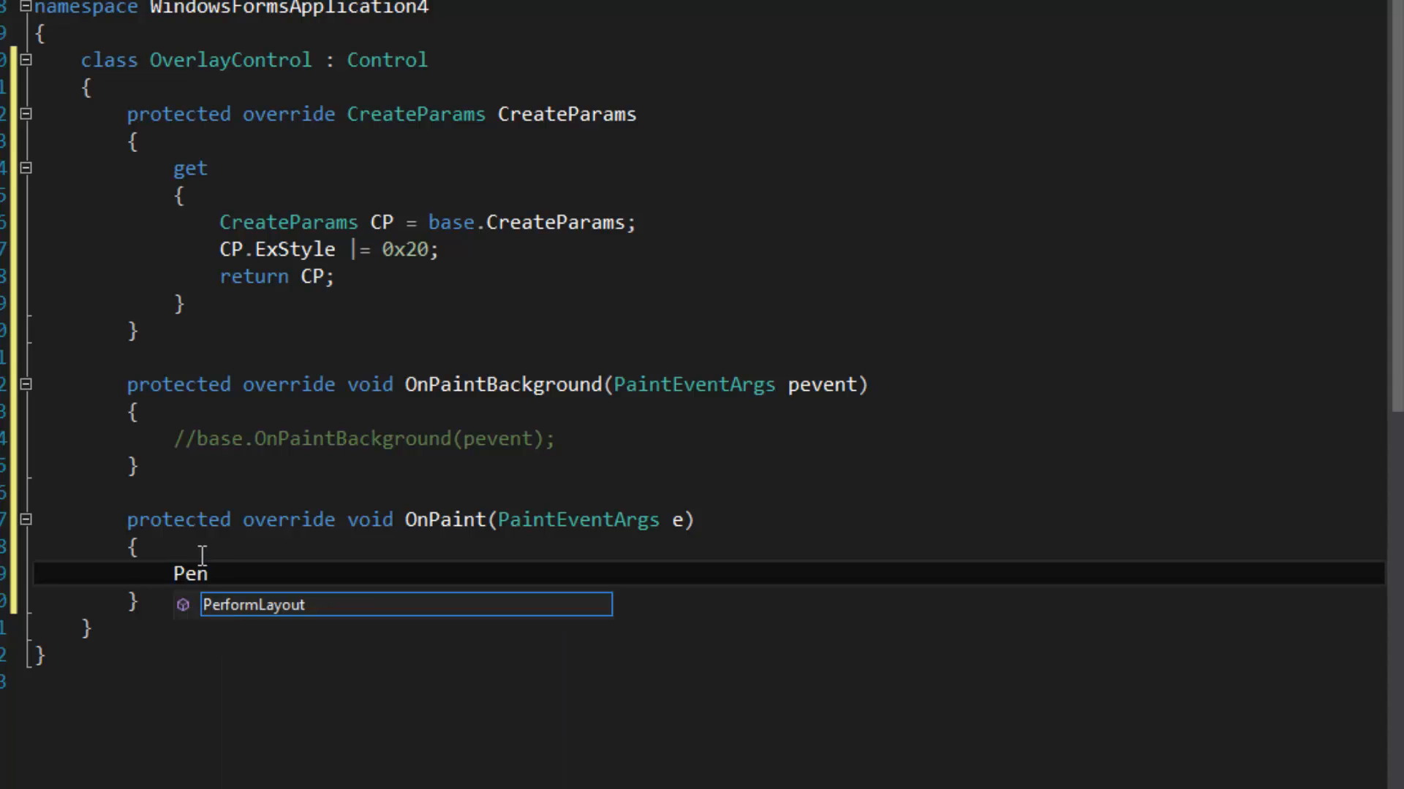
type("System.Drawing.")
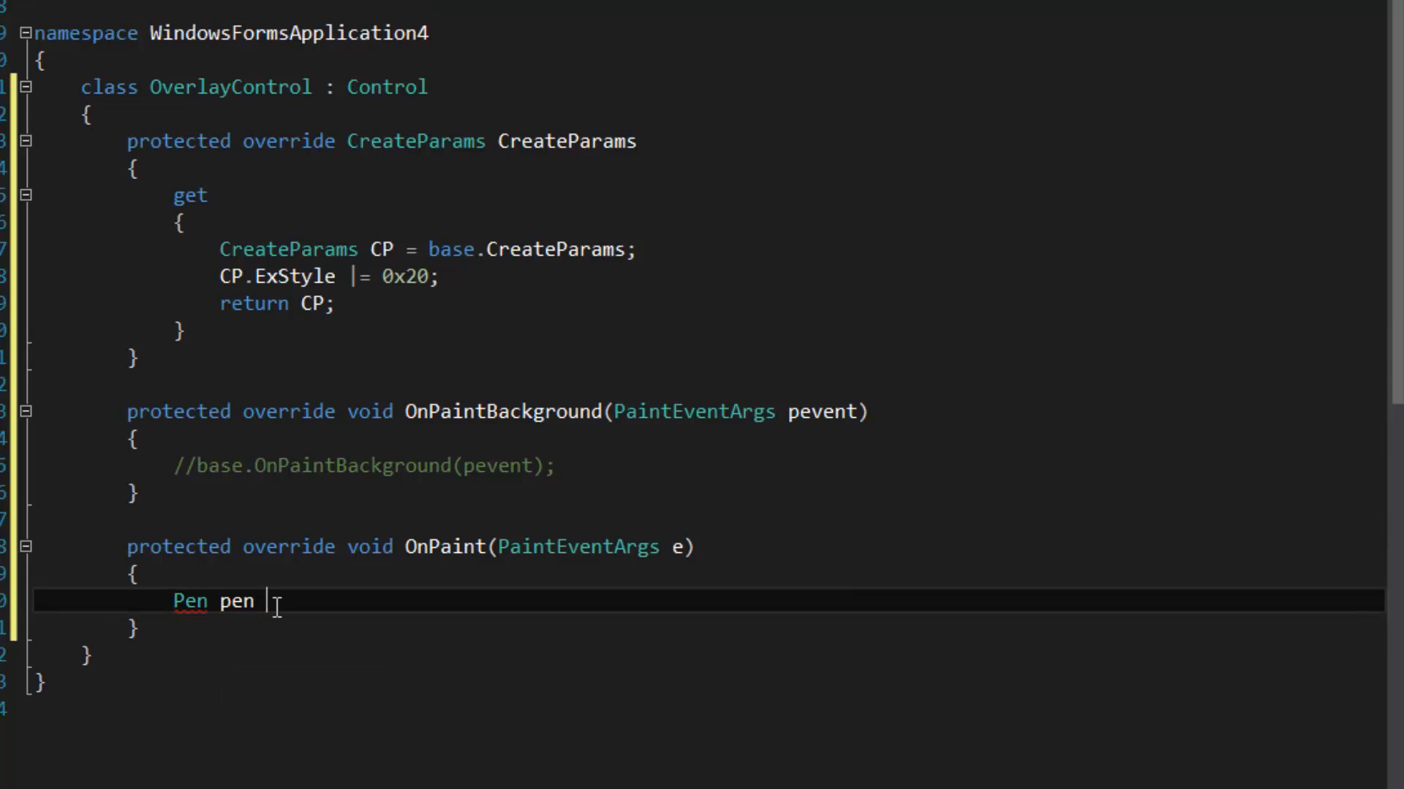
type("= new Pen(")
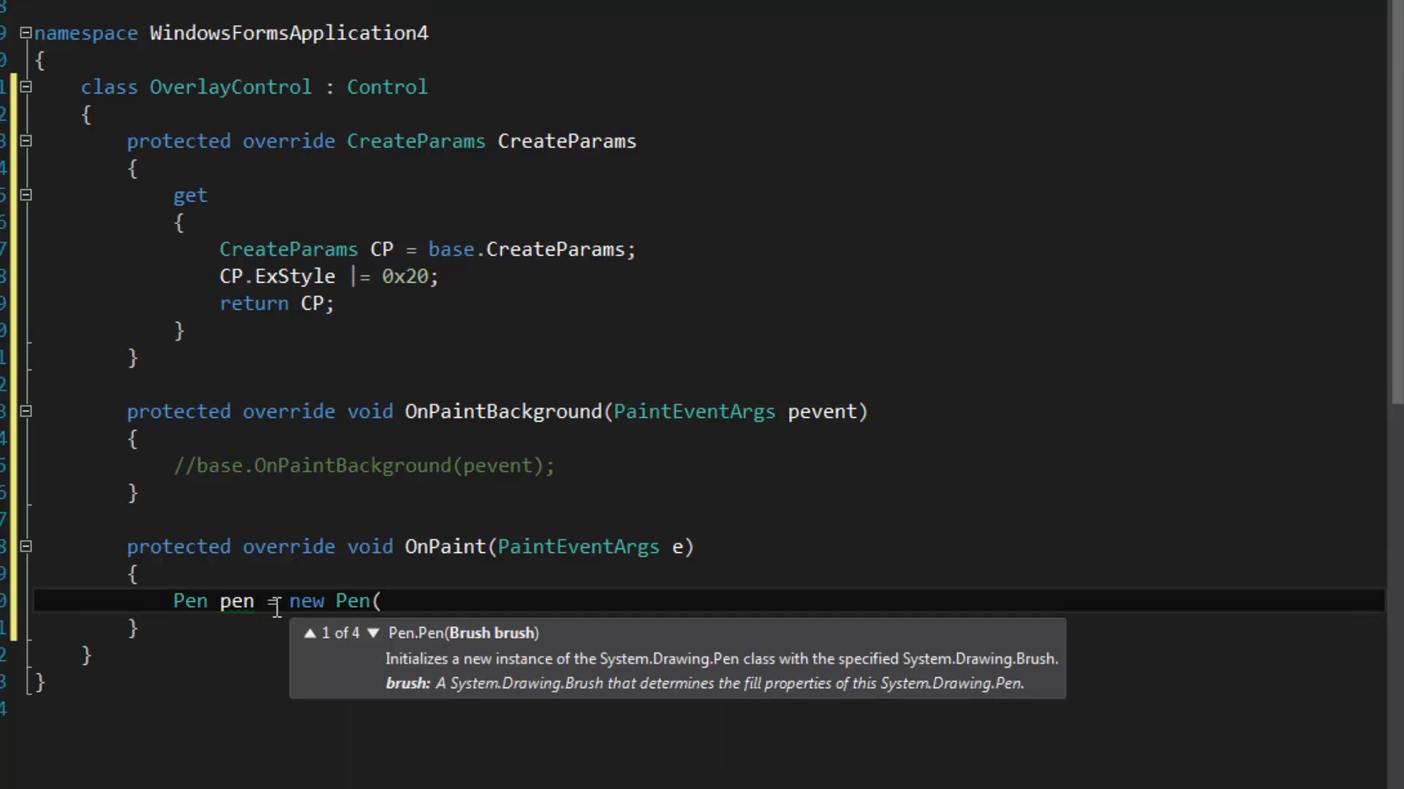
type("Color.red")
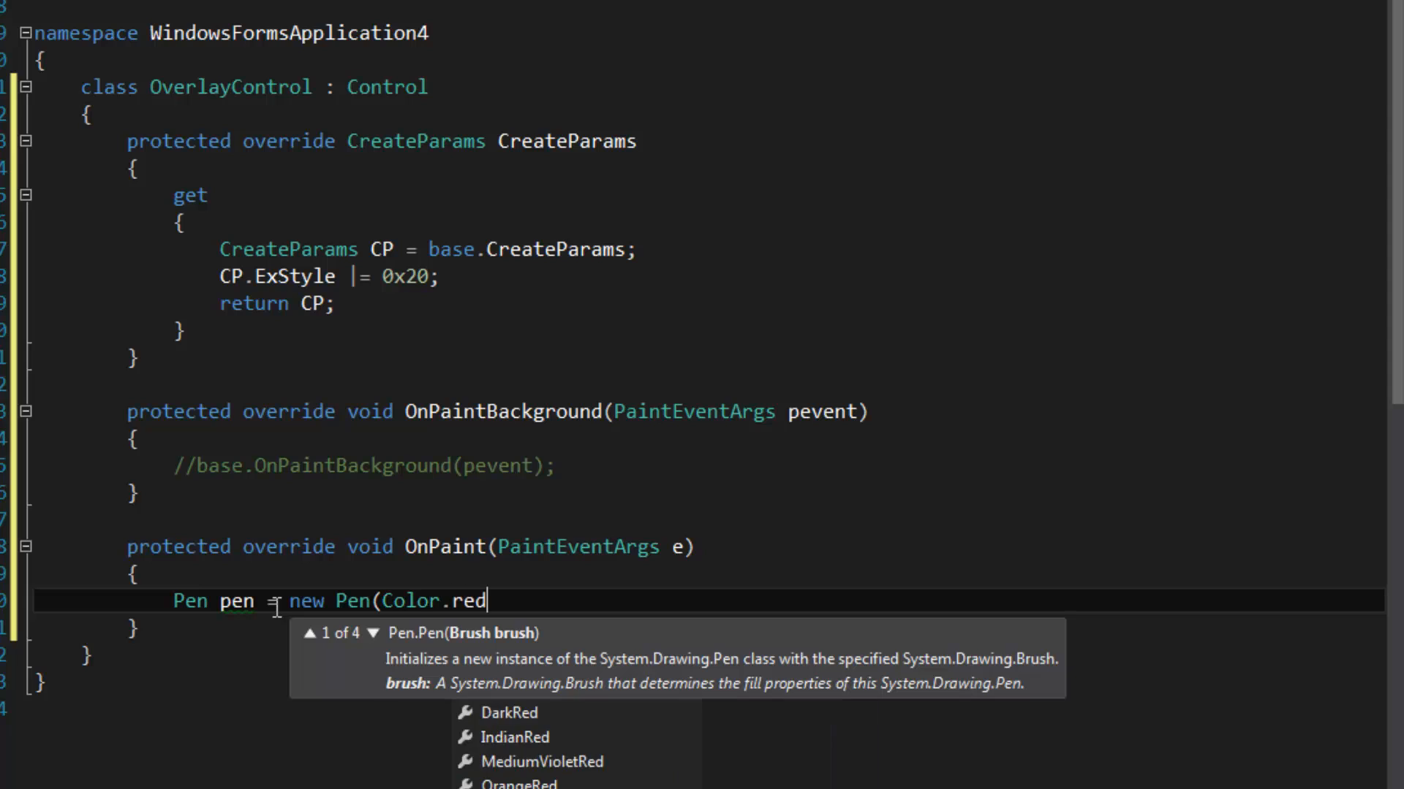
type(", 4f)")
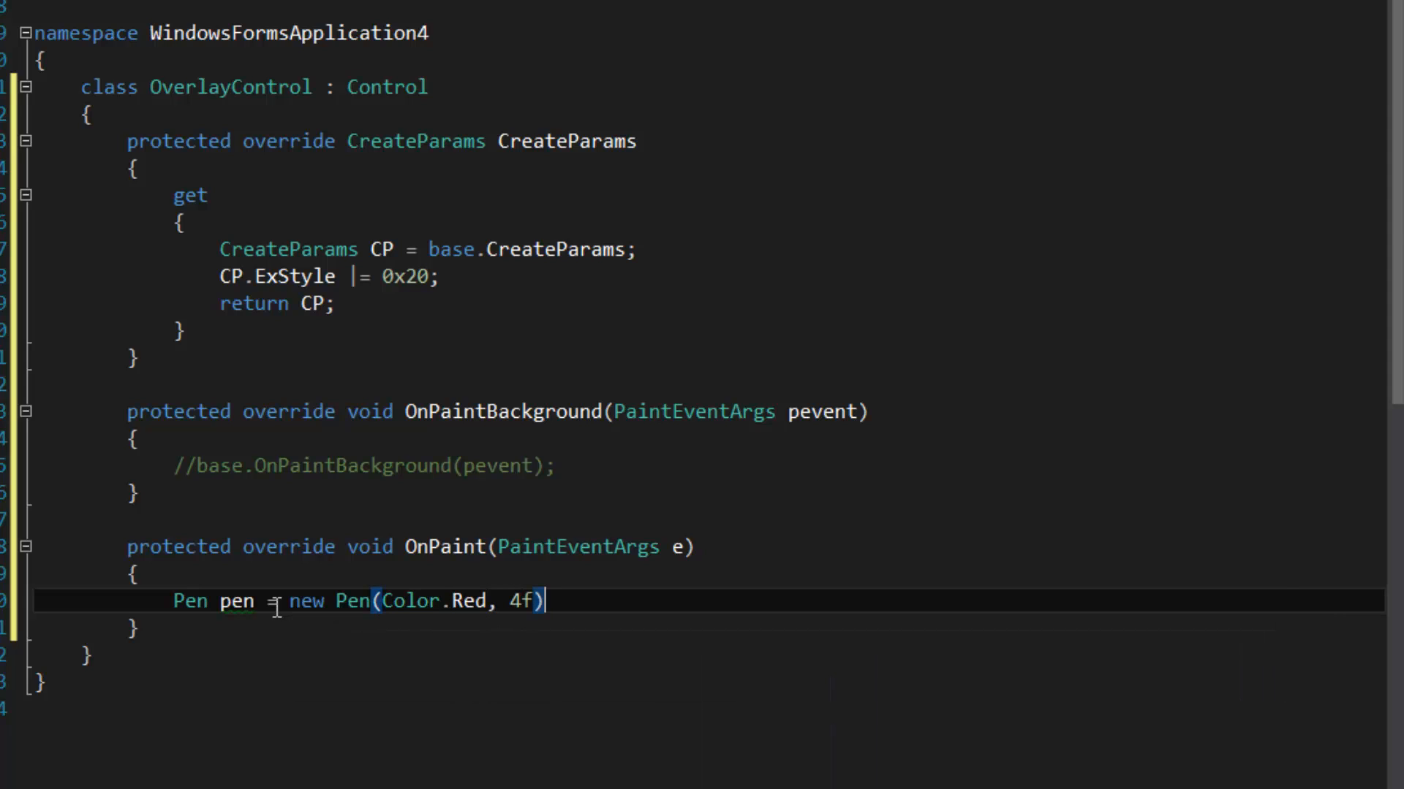
type(";")
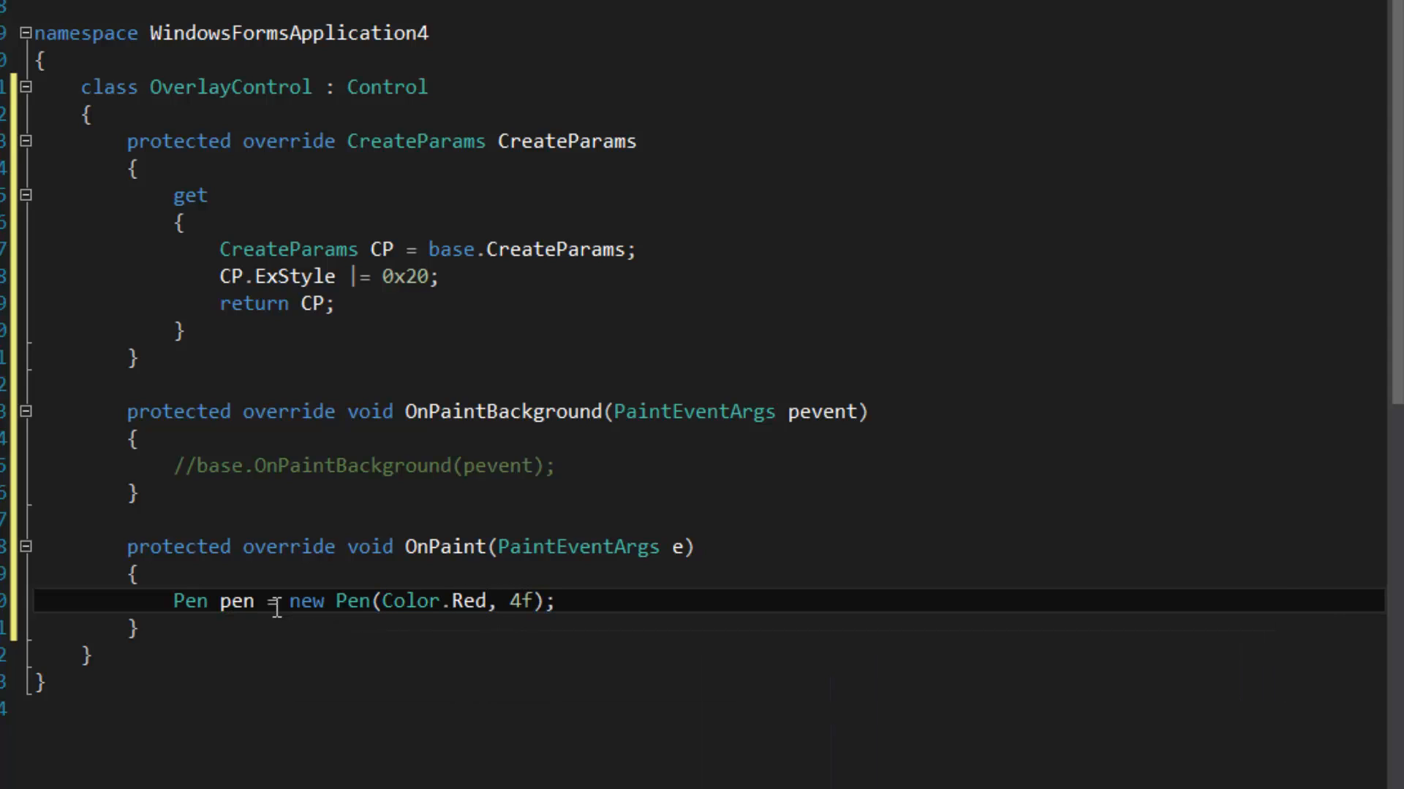
- Draw an ellipse with that pen over this.ClientRectangle via e.Graphics.DrawEllipse
type("e.Gr")
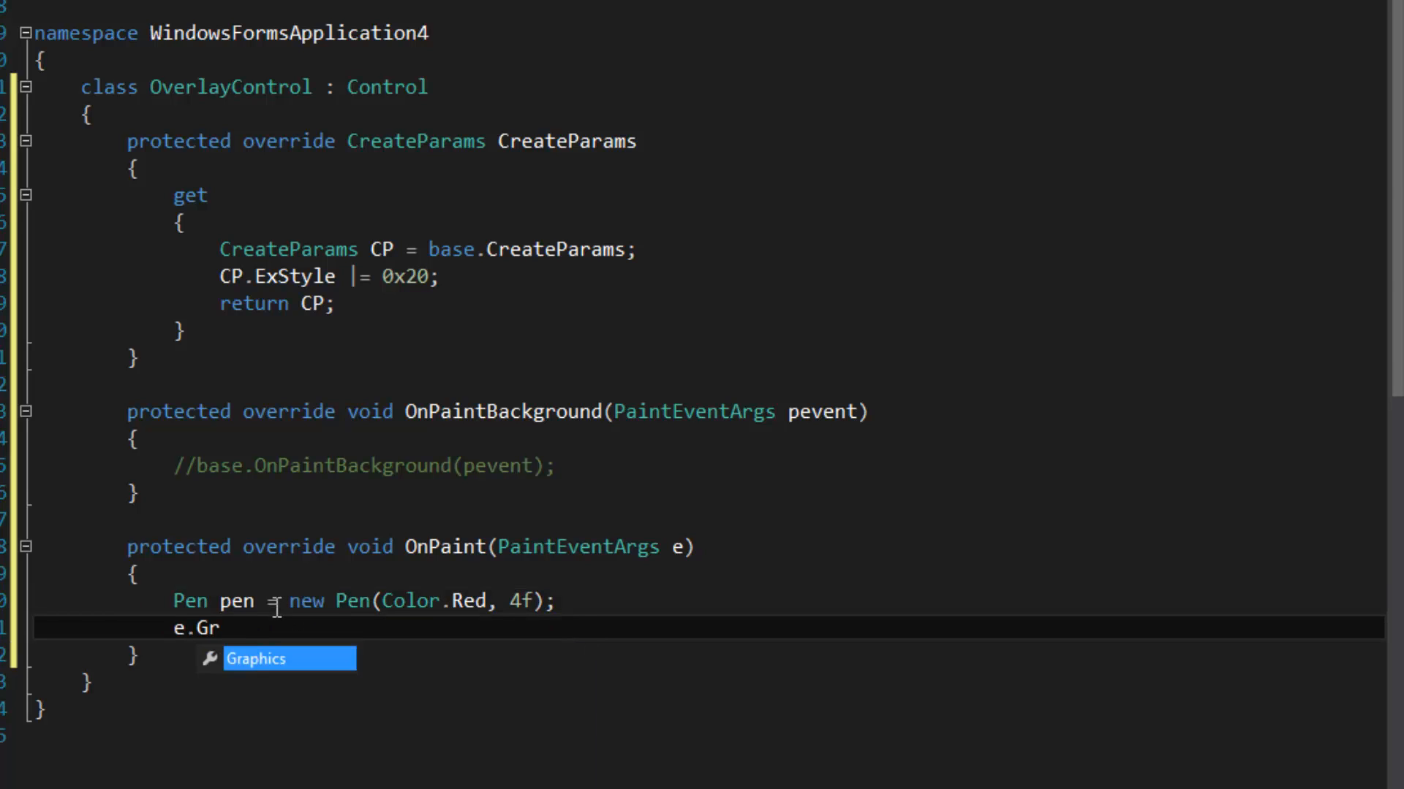
type("aphics.")
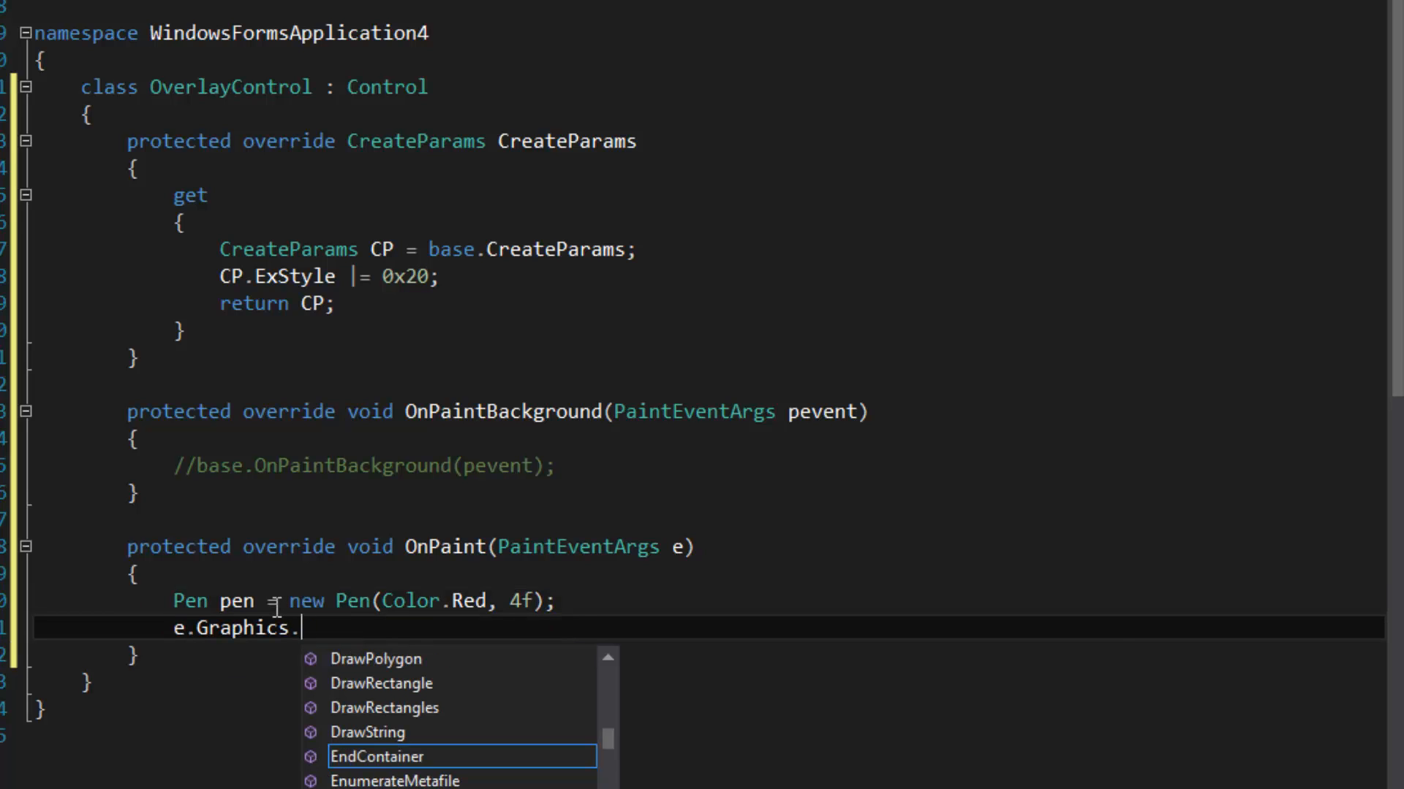
type("DrawEllipse(pen, this.")
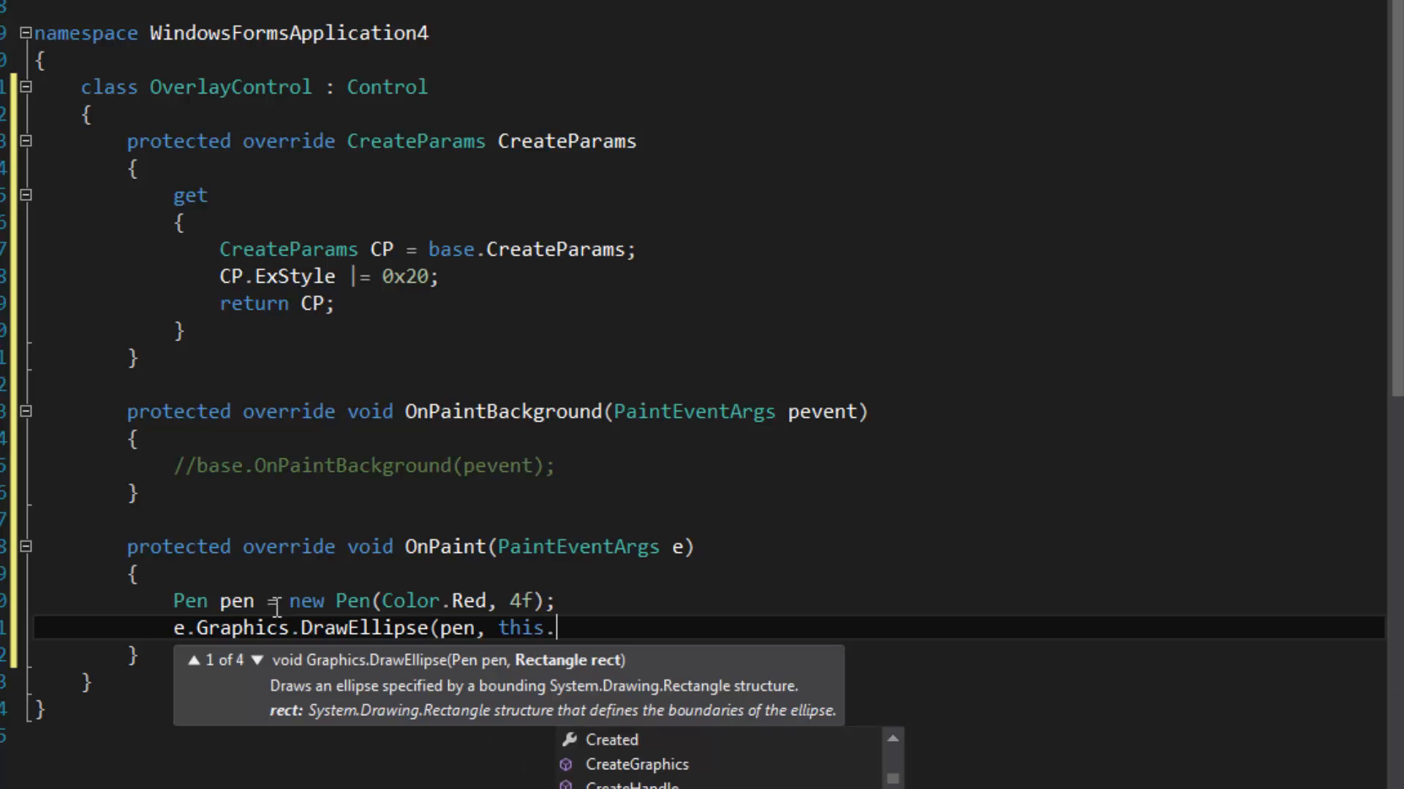
type("ClientRectangle)")
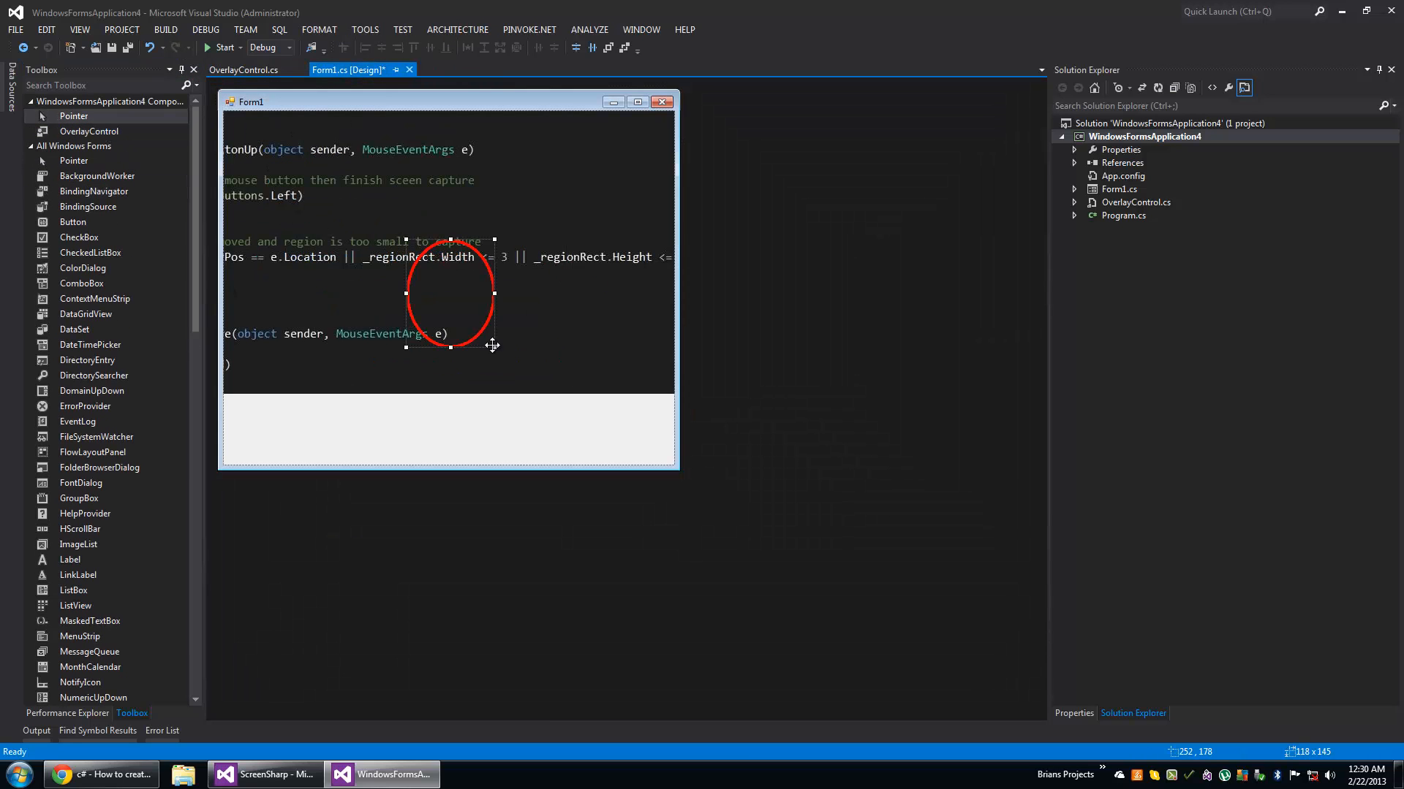
left_click(243, 70)
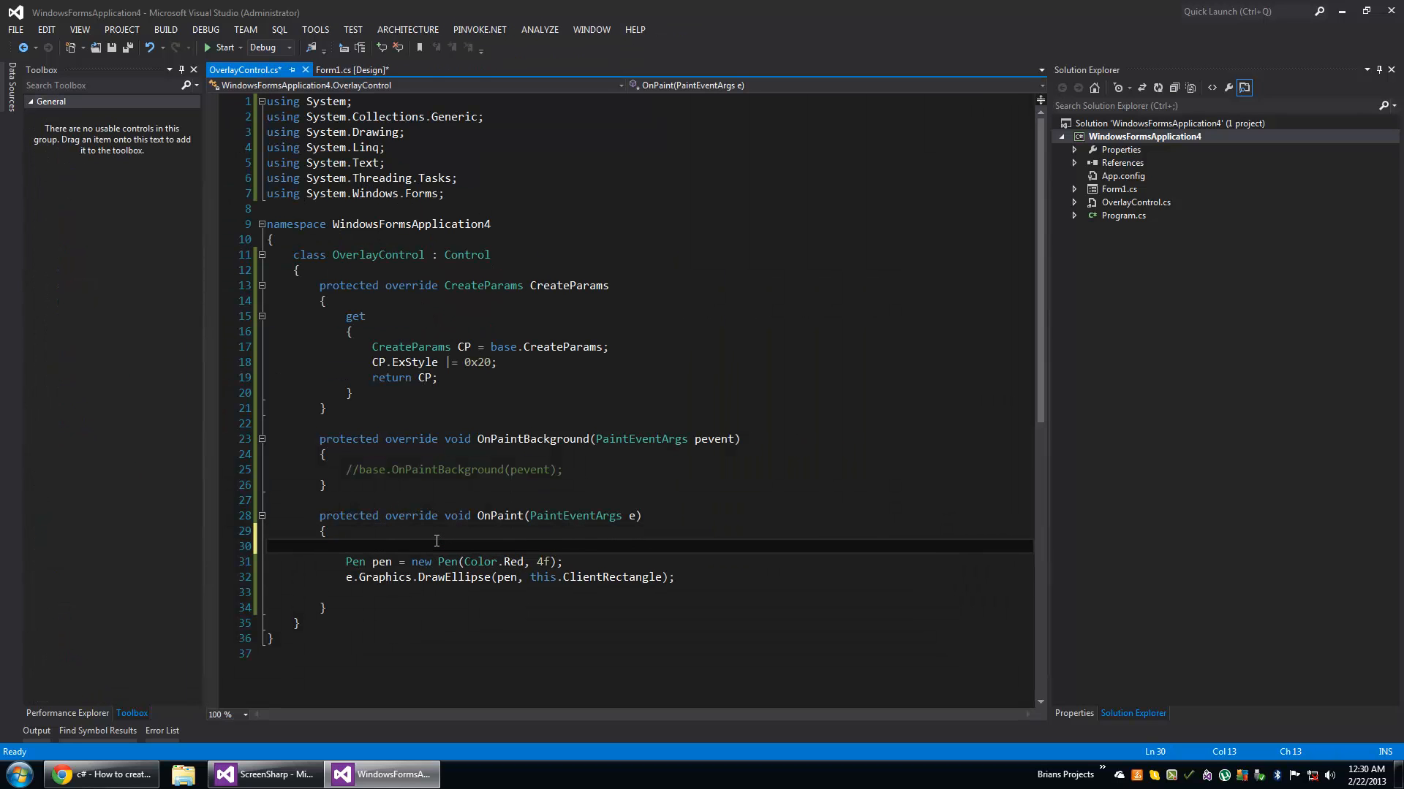
- Set e.Graphics.SmoothingMode to System.Drawing.Drawing2D.SmoothingMode.AntiAlias before drawing
type("e.Graphics")
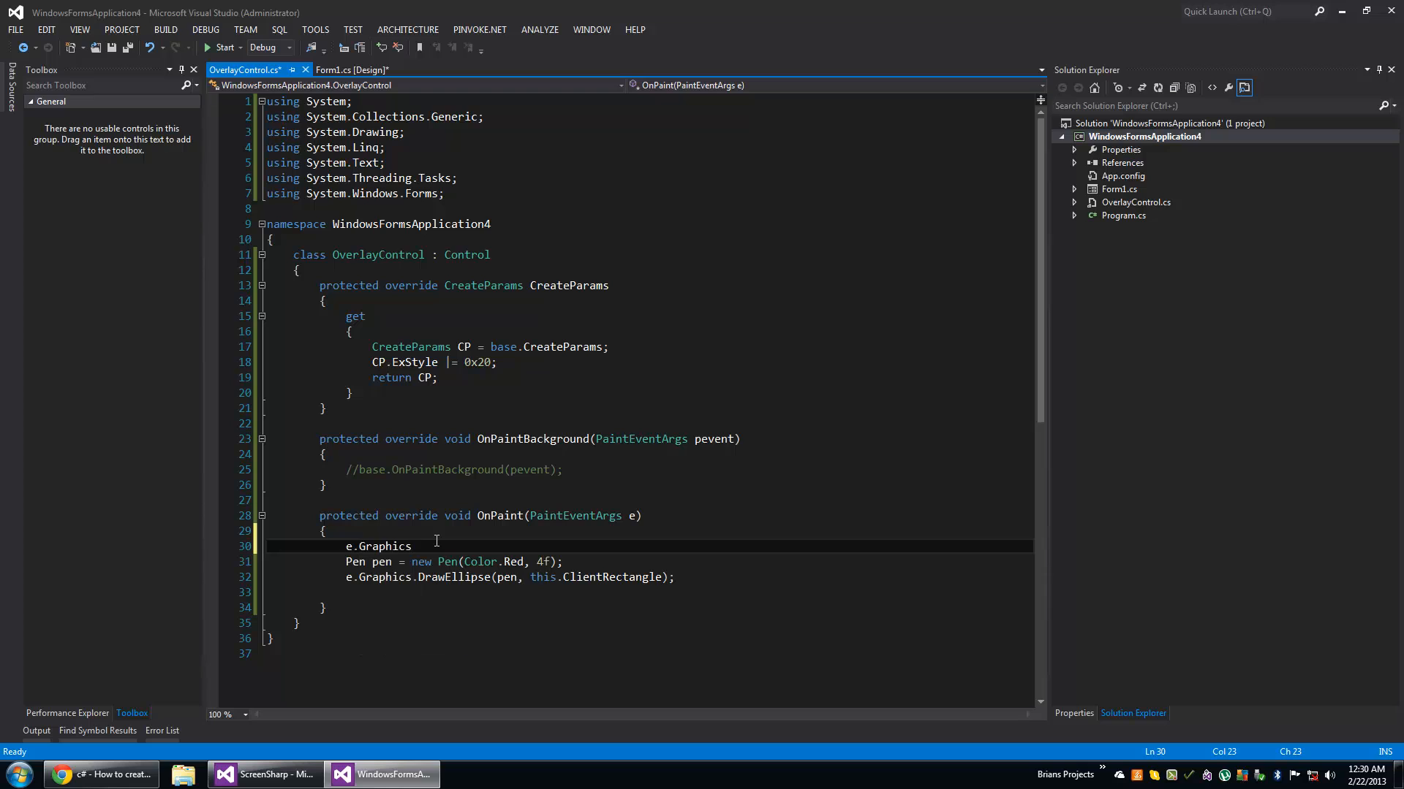
type(".SmoothingMode =")
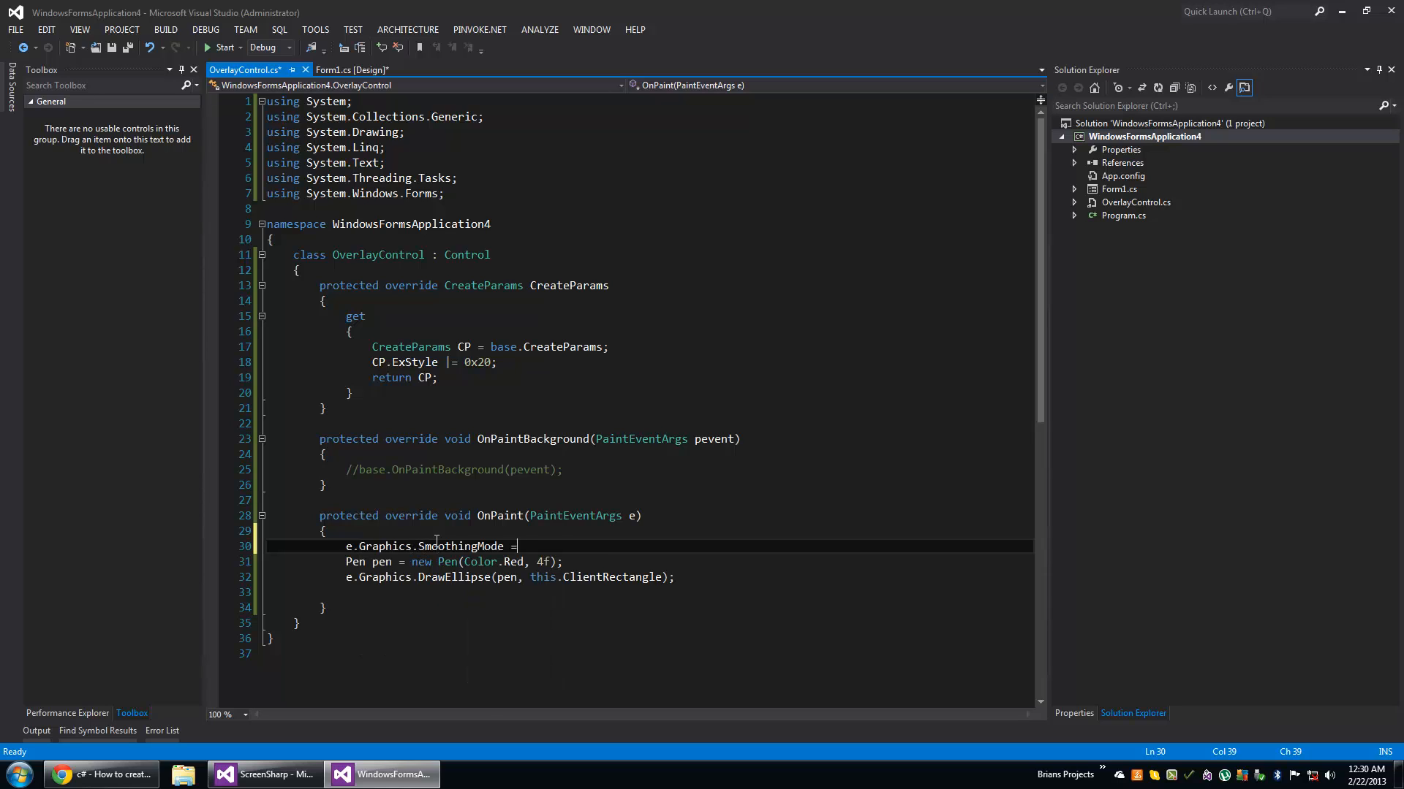
type("System.Drawing.Drawing2D.SmoothingMode.AntiAlias")
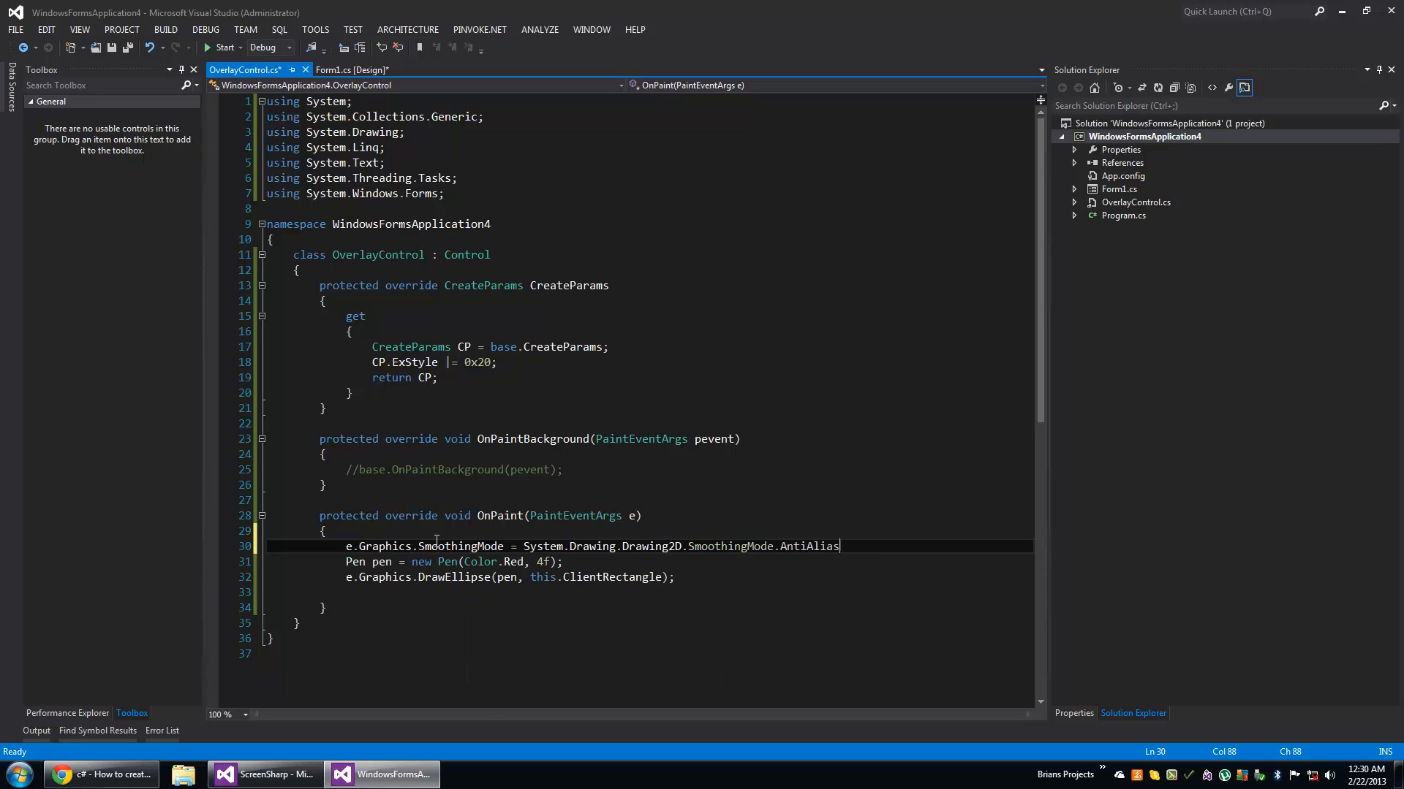
- Widen the overlay control on Form1 by dragging its side handle over the picture
left_click(347, 71)
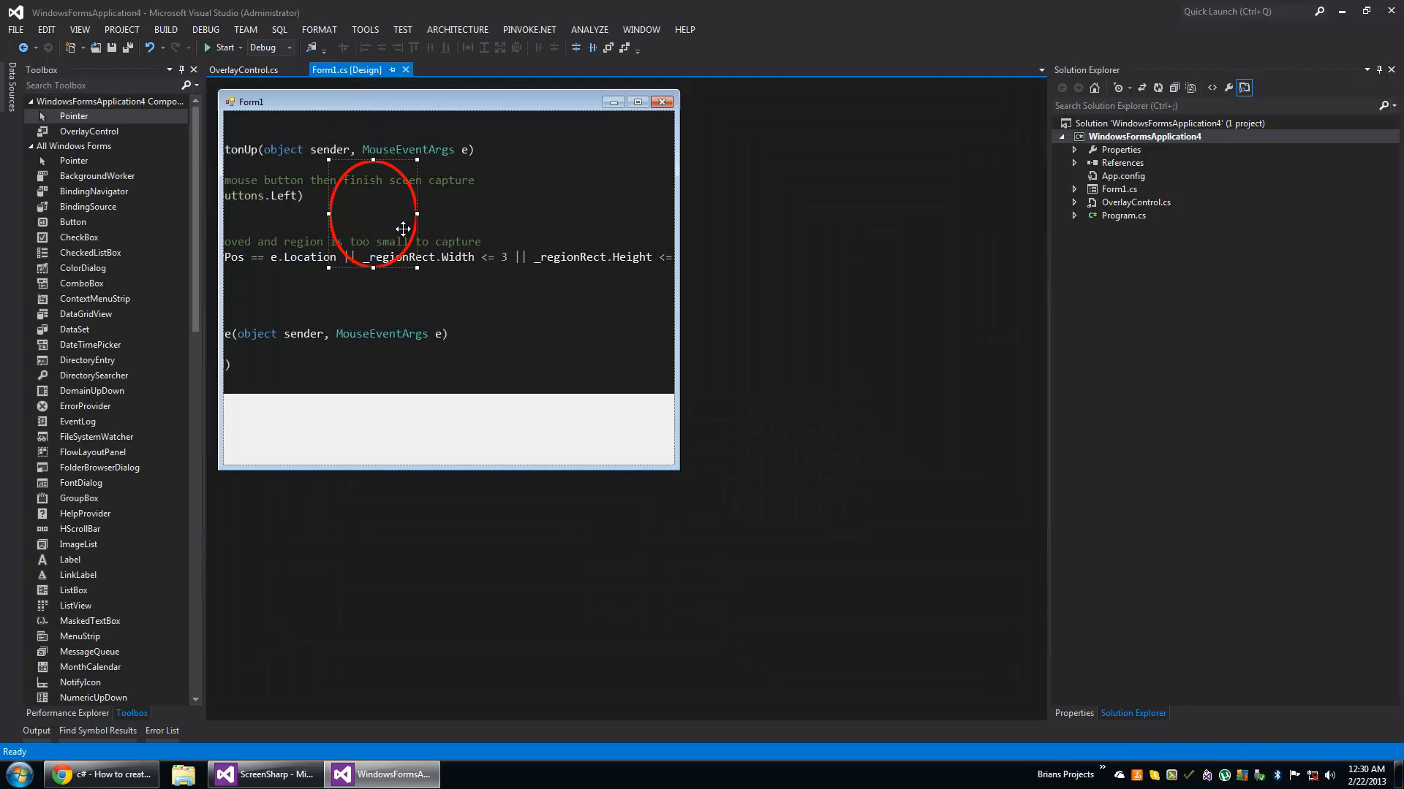
left_click_drag(375, 215, 412, 210)
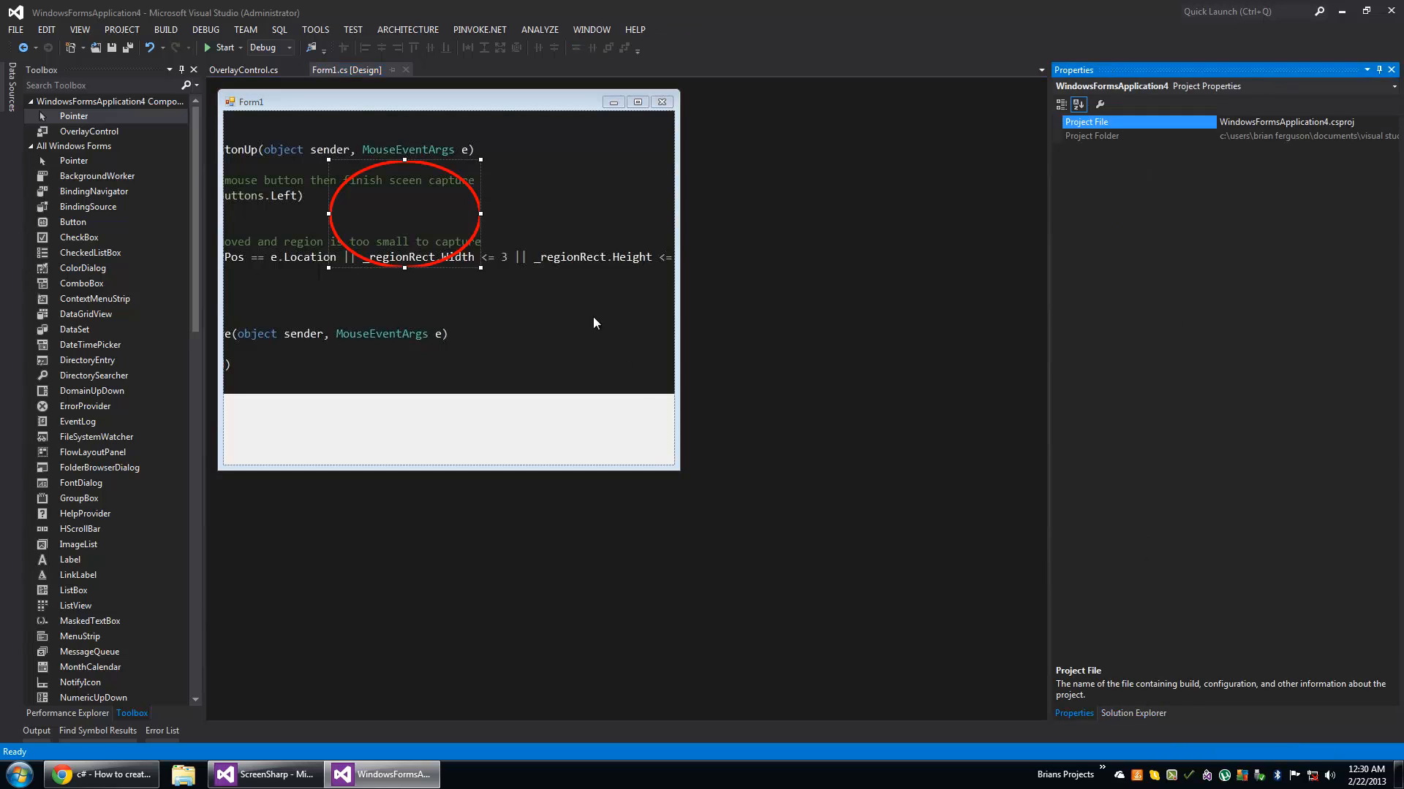
left_click(404, 215)
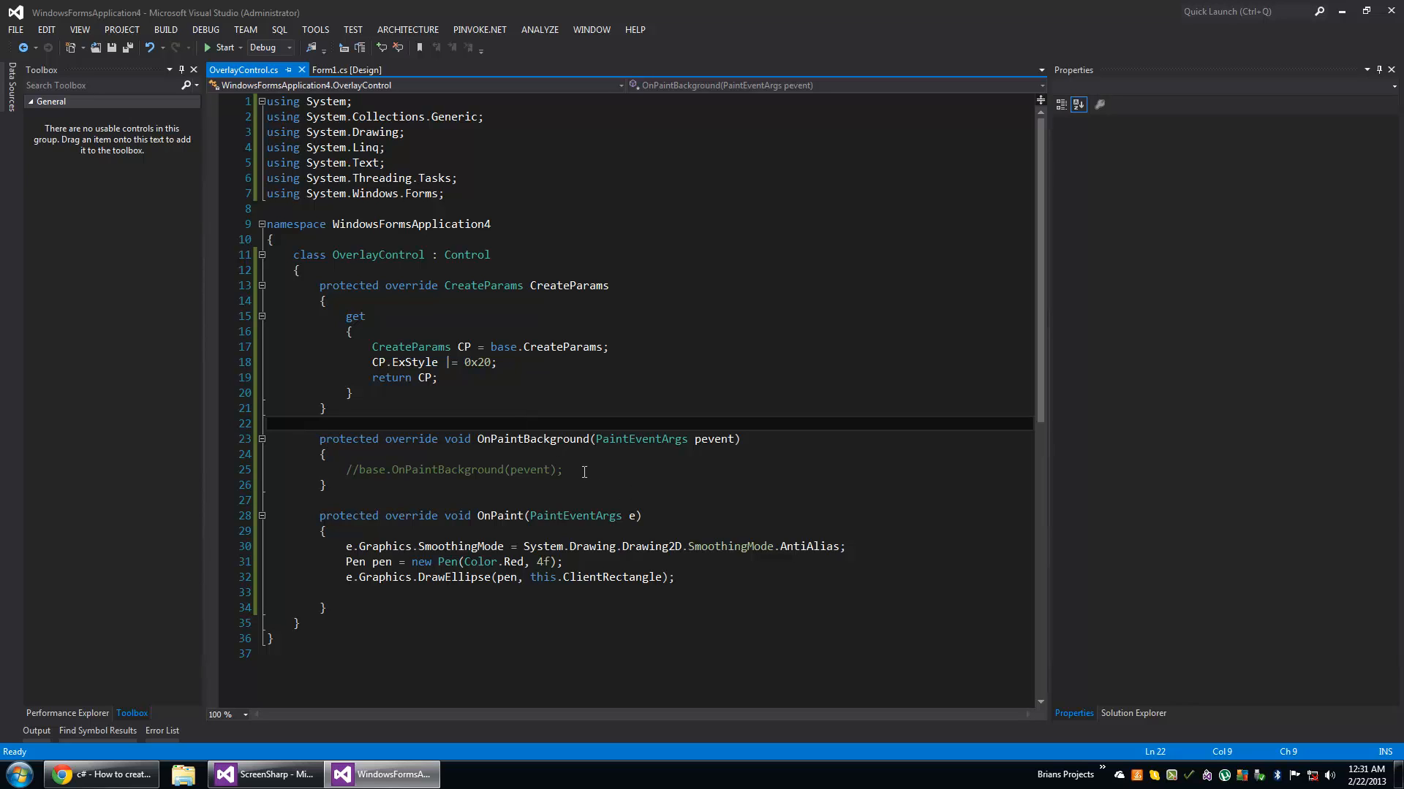
- Select the blank OnPaint line, then view Form1's design showing the enlarged red oval
left_click_drag(352, 469, 561, 469)
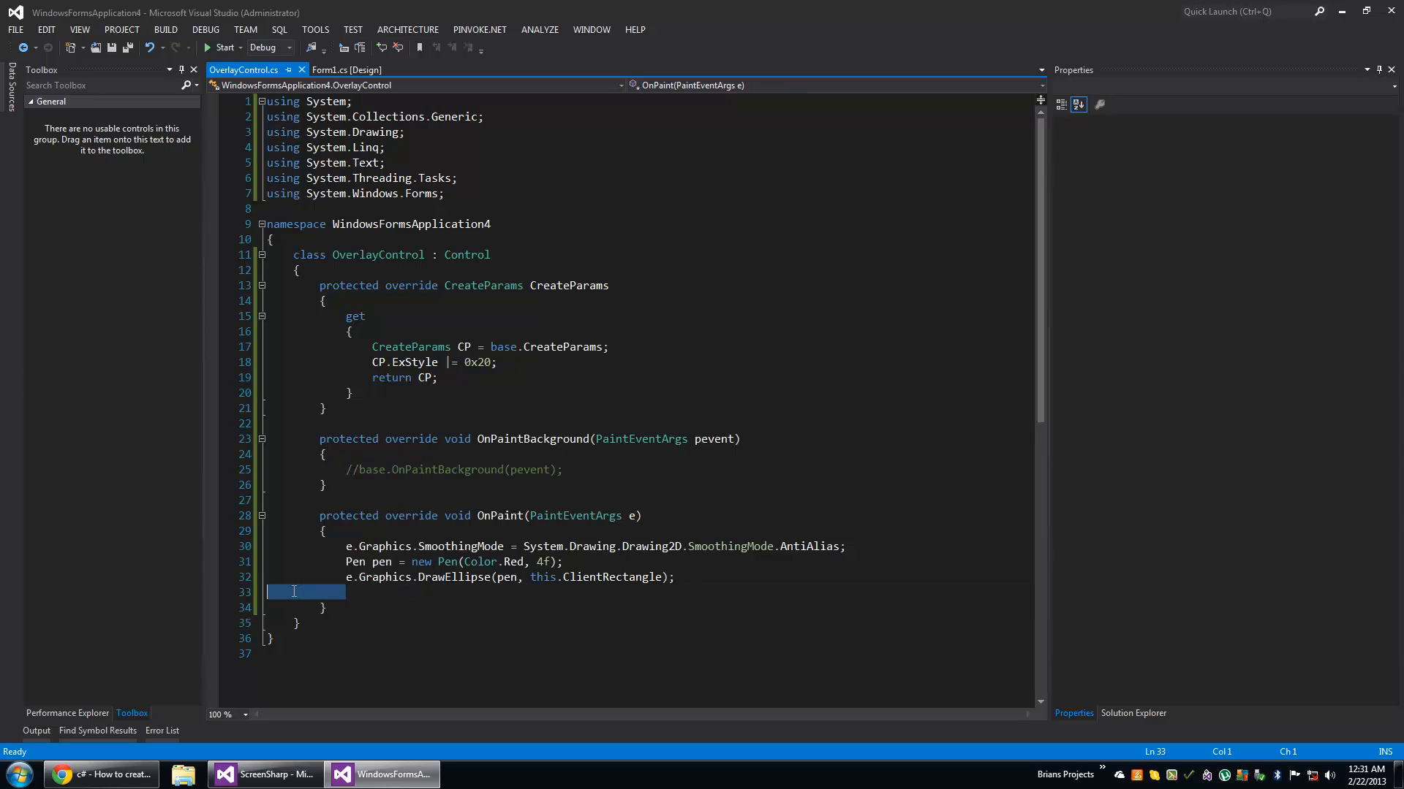
mouse_move(673, 416)
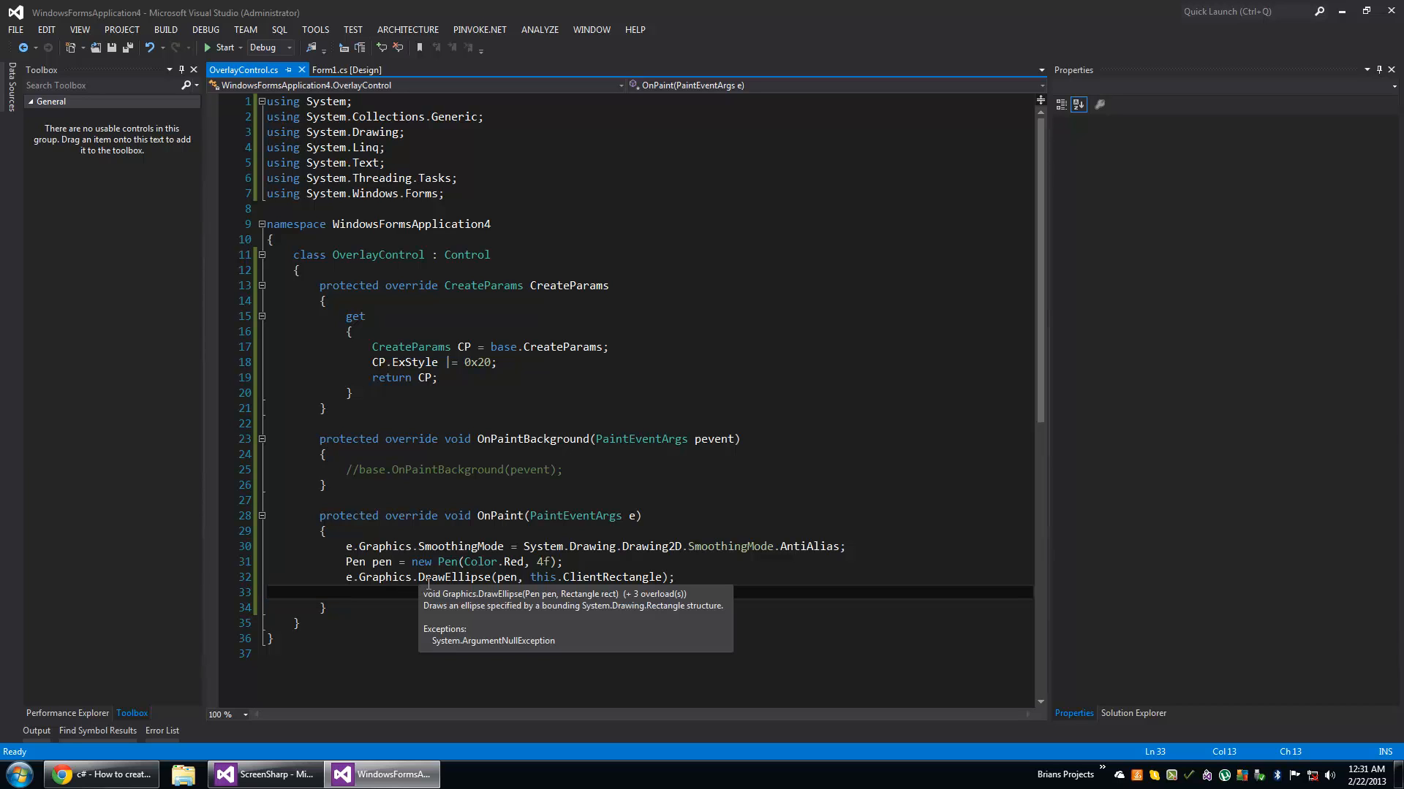
left_click(348, 70)
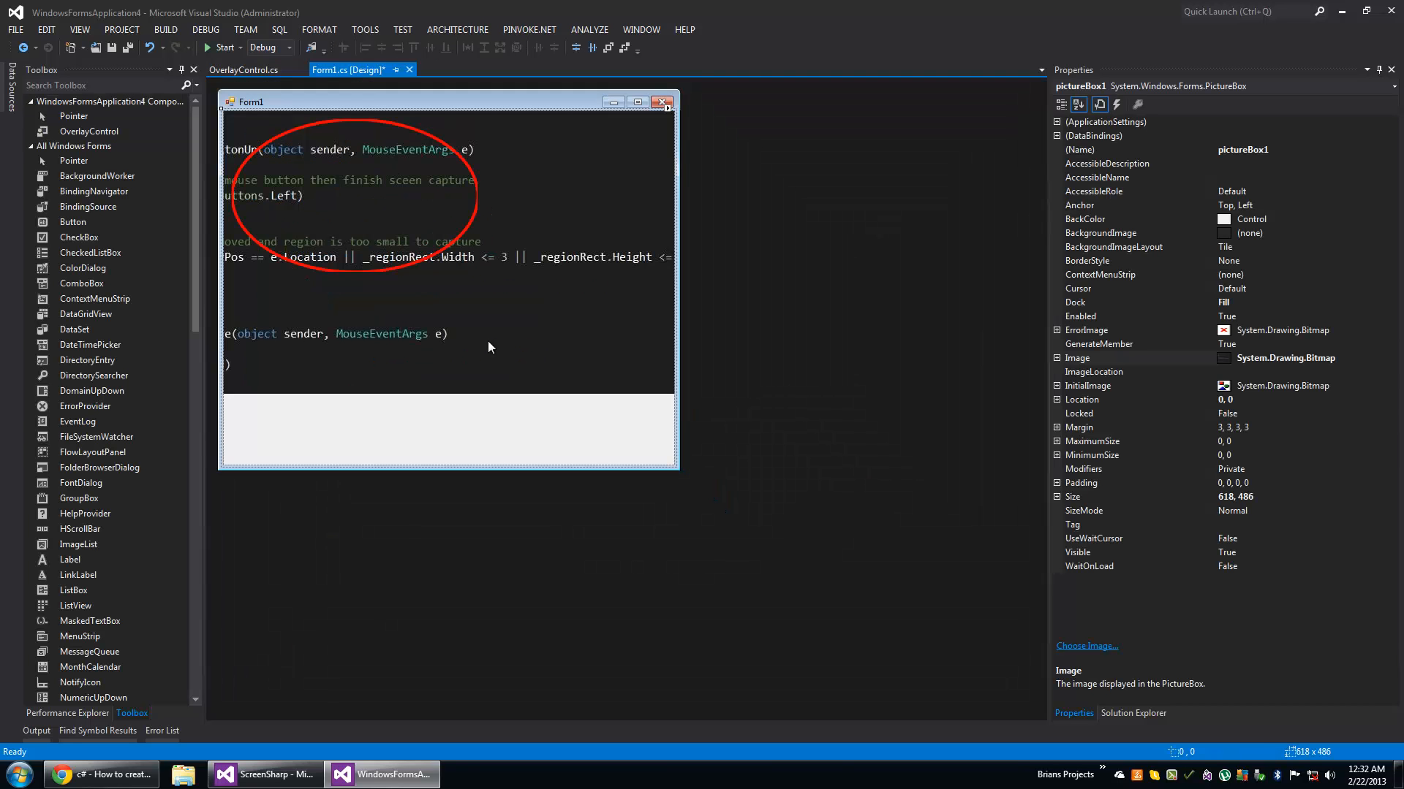
mouse_move(327, 225)
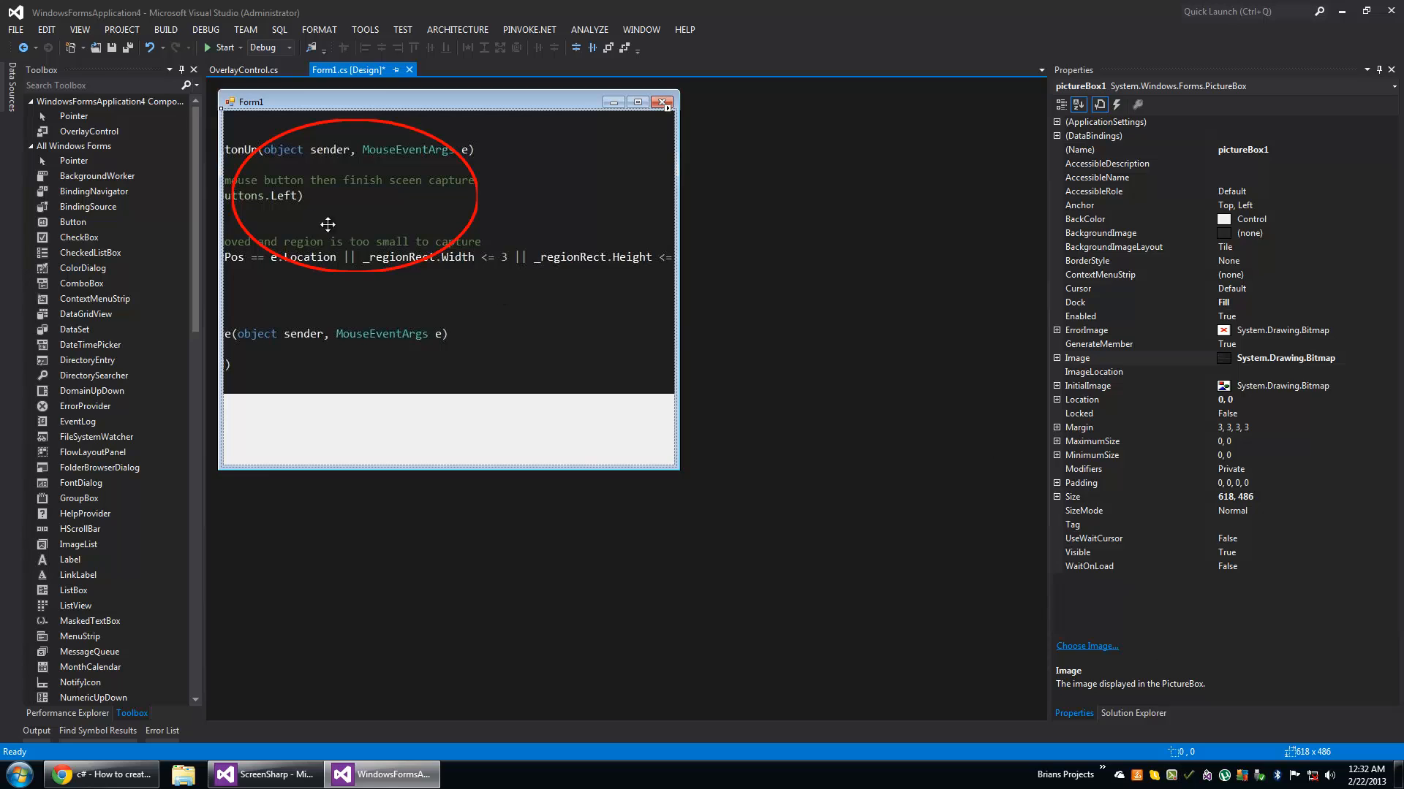